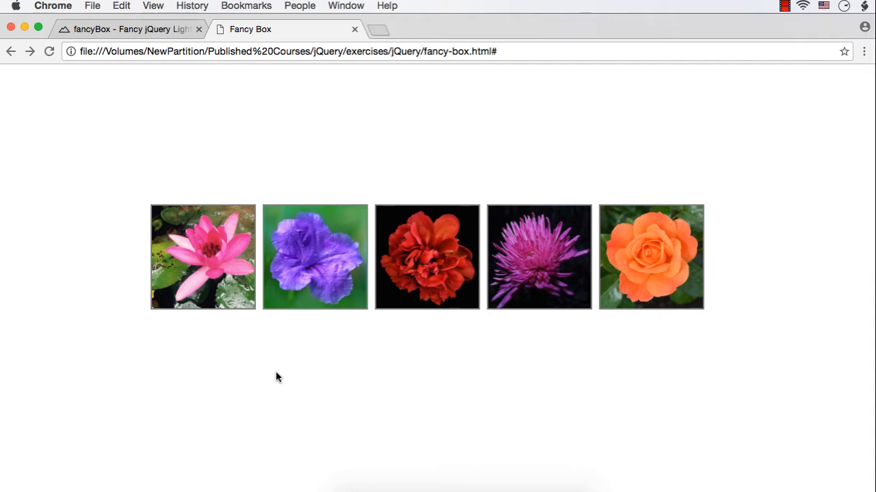
# Enlarge the purple flower in the fancyBox lightbox and browse to the next flower
pyautogui.click(315, 257)
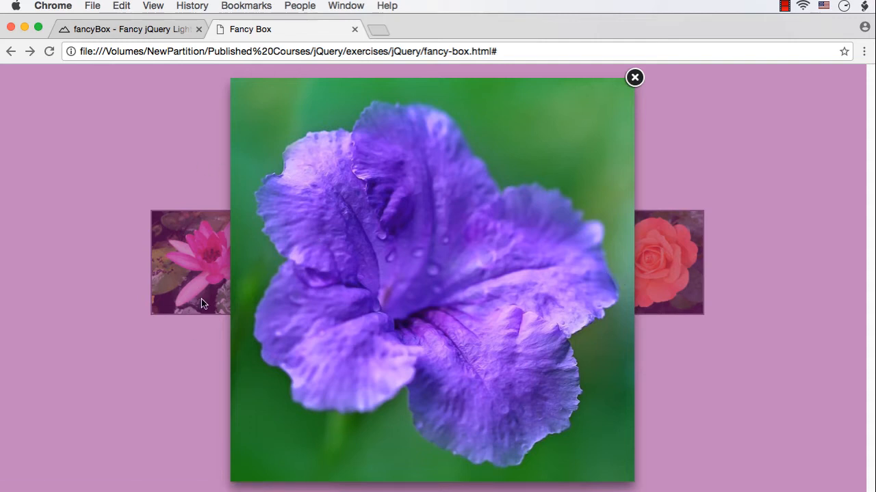
pyautogui.moveTo(643, 279)
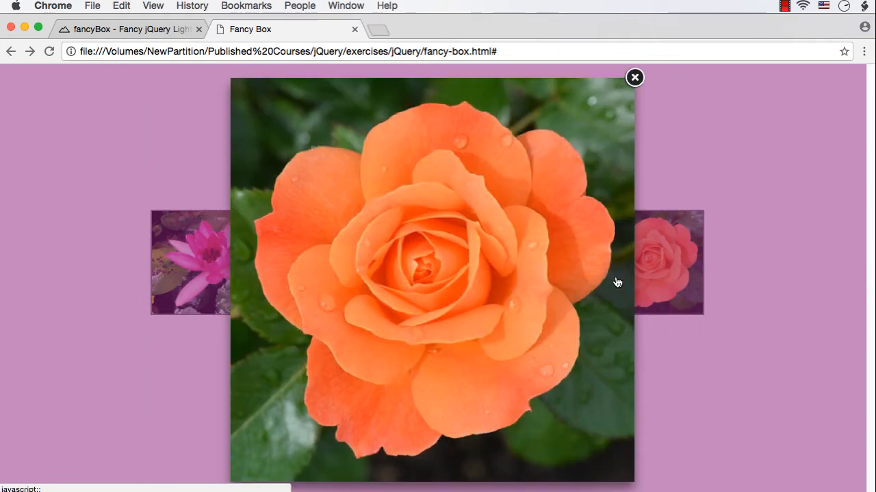
pyautogui.click(634, 76)
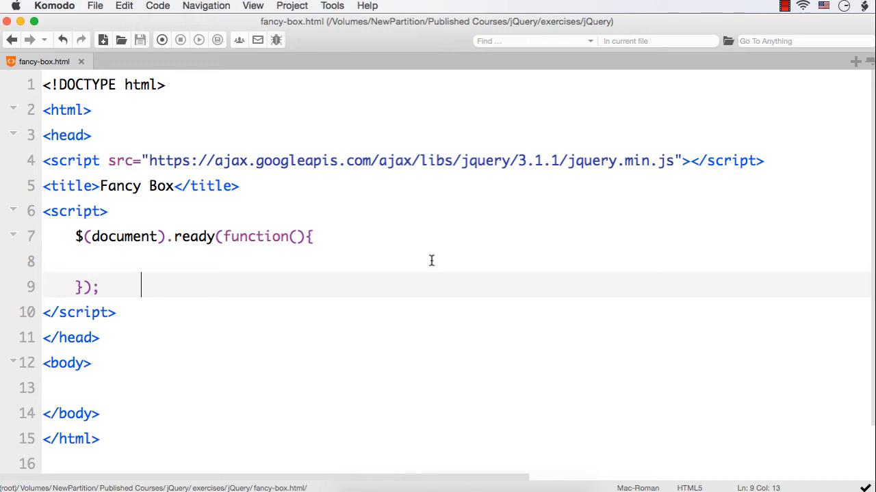
pyautogui.click(44, 160)
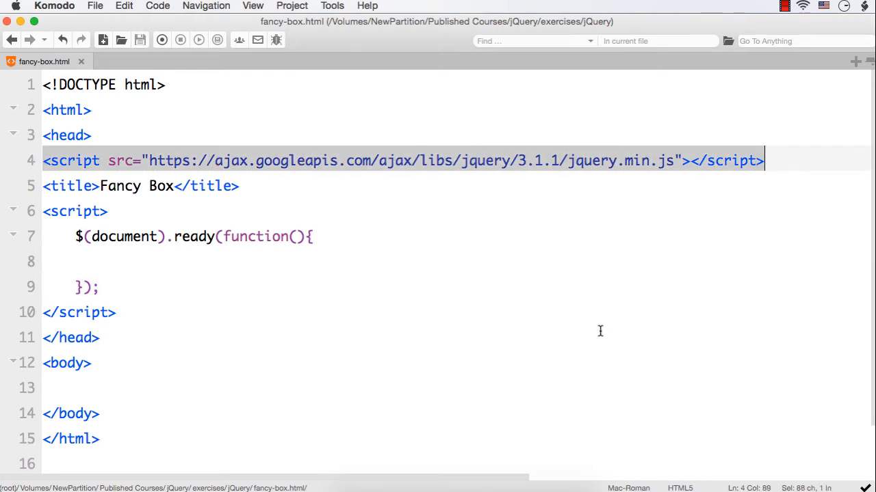
pyautogui.moveTo(488, 179)
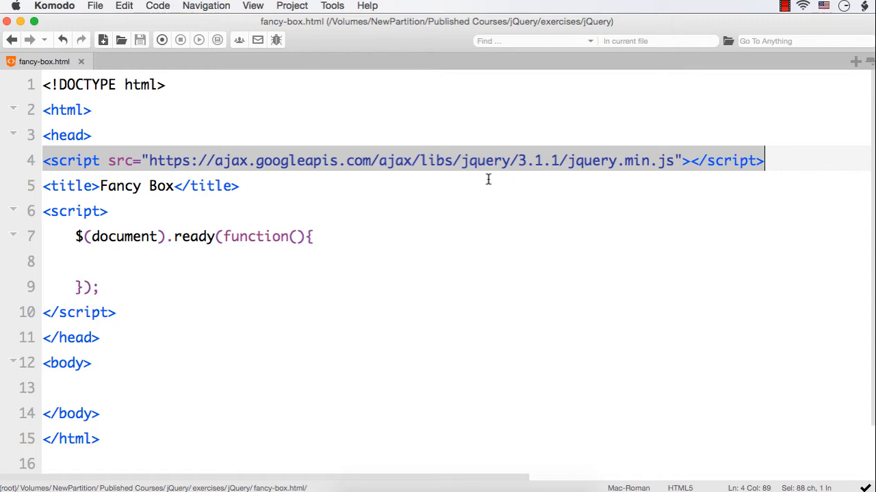
pyautogui.moveTo(556, 167)
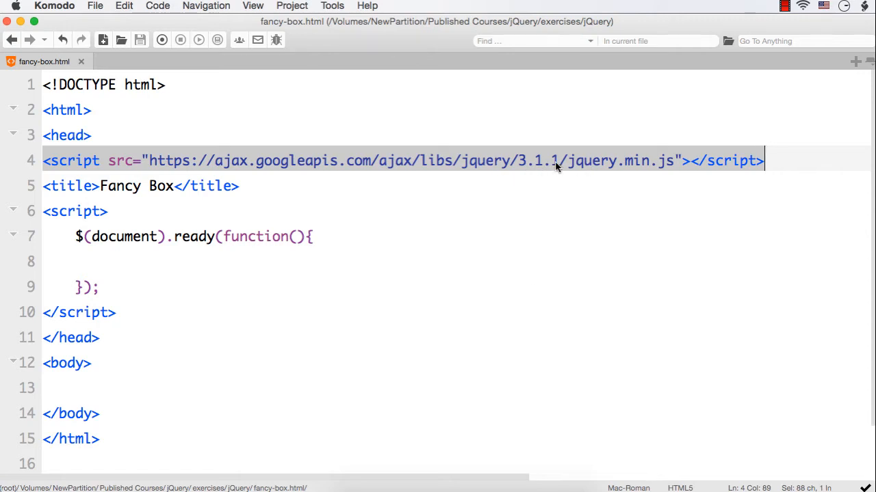
pyautogui.moveTo(277, 171)
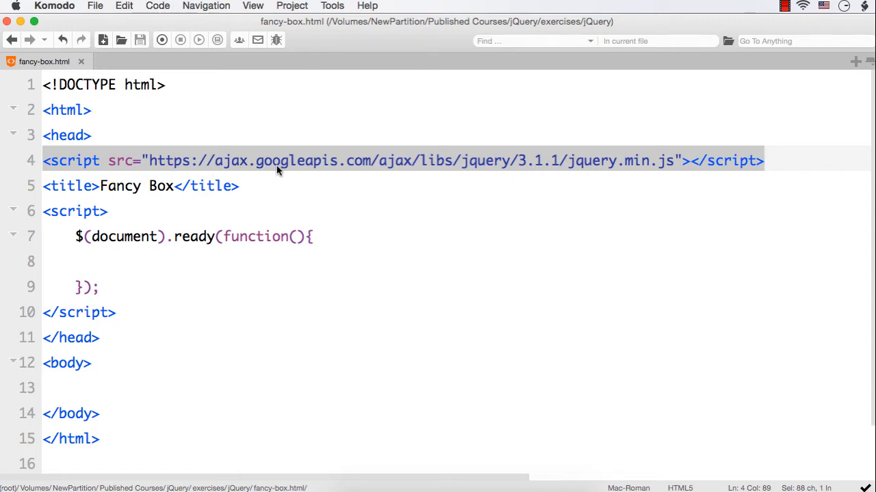
pyautogui.moveTo(724, 166)
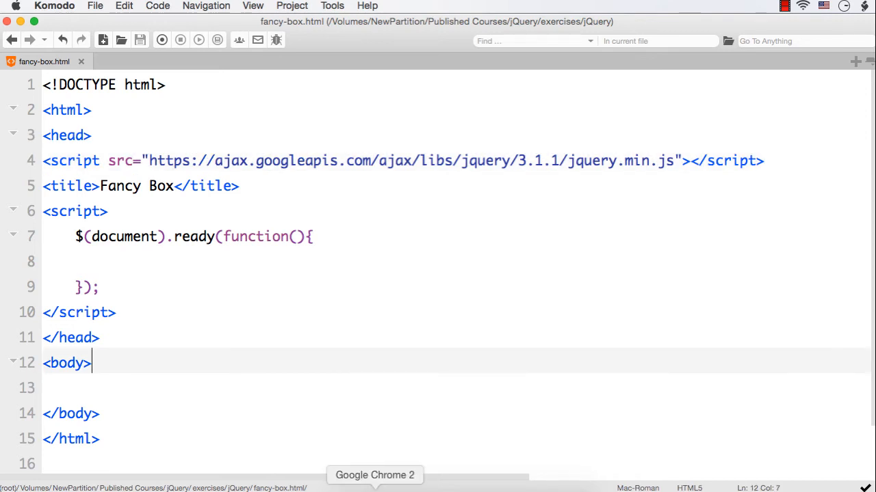
# Bring up the fancyBox website and scroll down toward its License / Download section
pyautogui.click(375, 475)
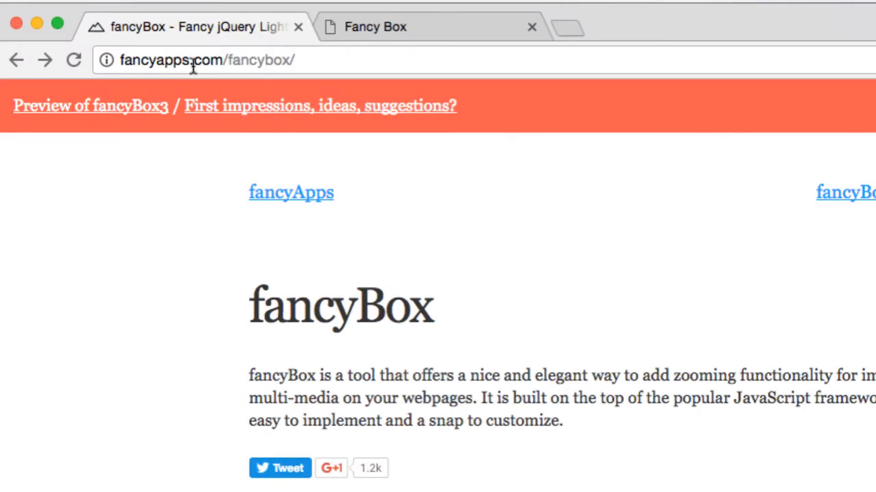
pyautogui.moveTo(254, 62)
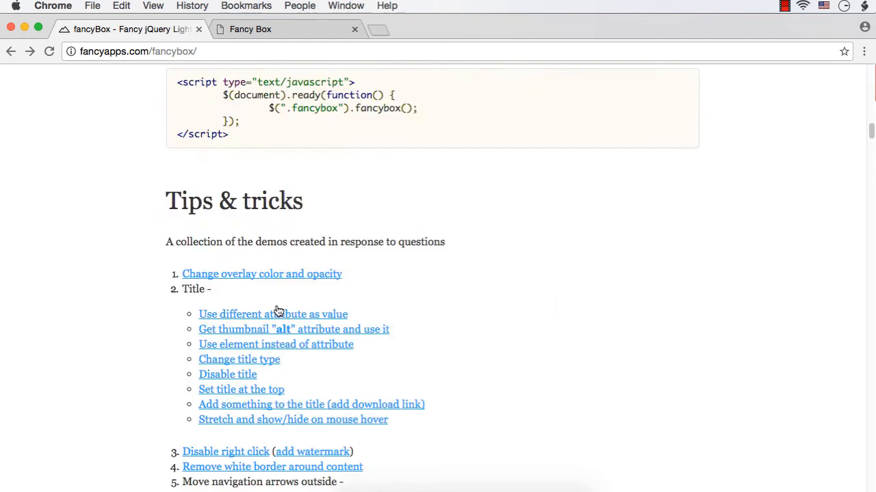
pyautogui.scroll(-3)
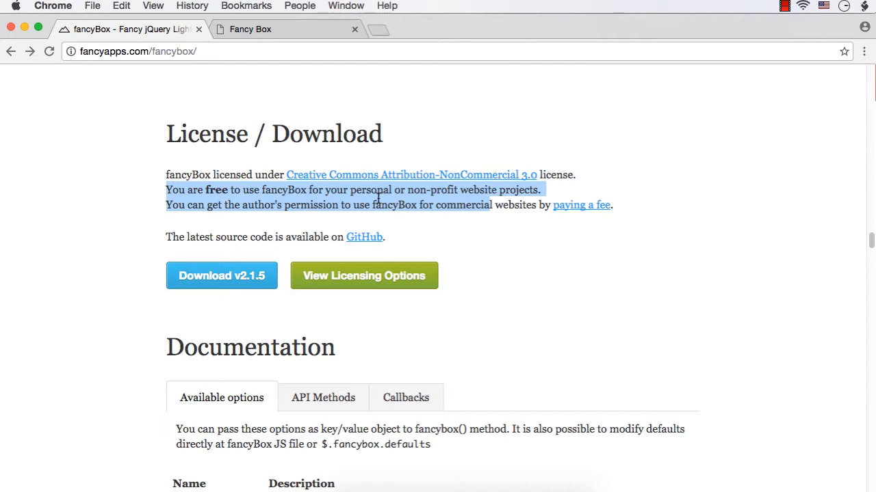
pyautogui.moveTo(194, 226)
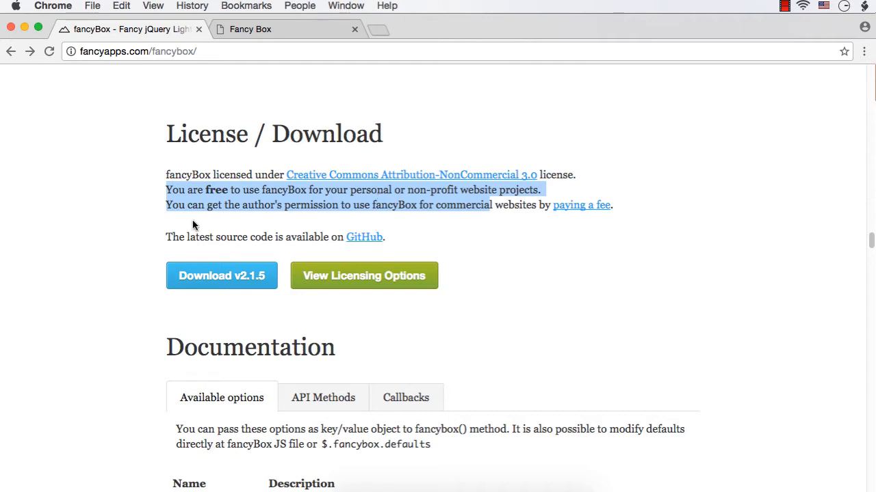
pyautogui.moveTo(566, 220)
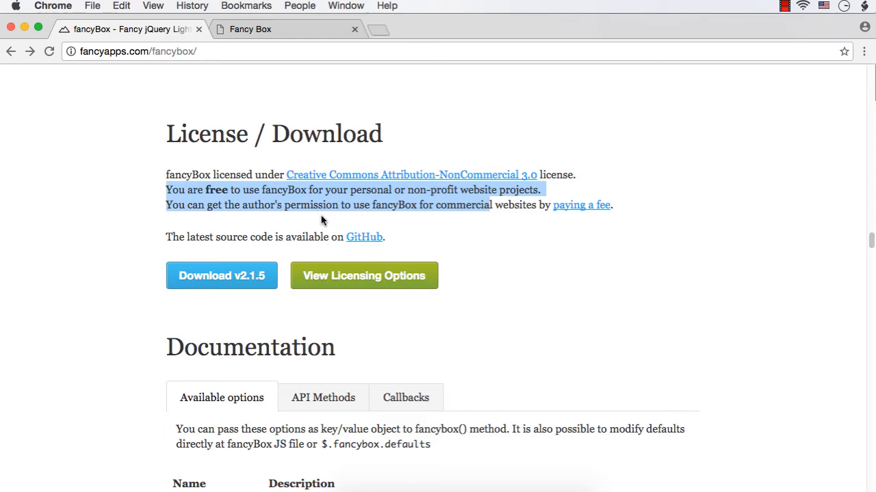
pyautogui.moveTo(603, 243)
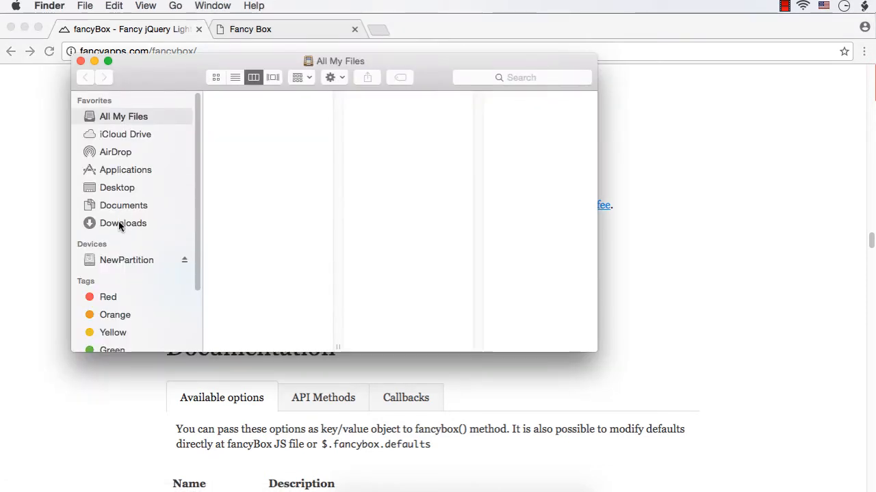
# Open Downloads, then the extracted fancyBox source folder, and select jquery.fancybox.js
pyautogui.click(123, 223)
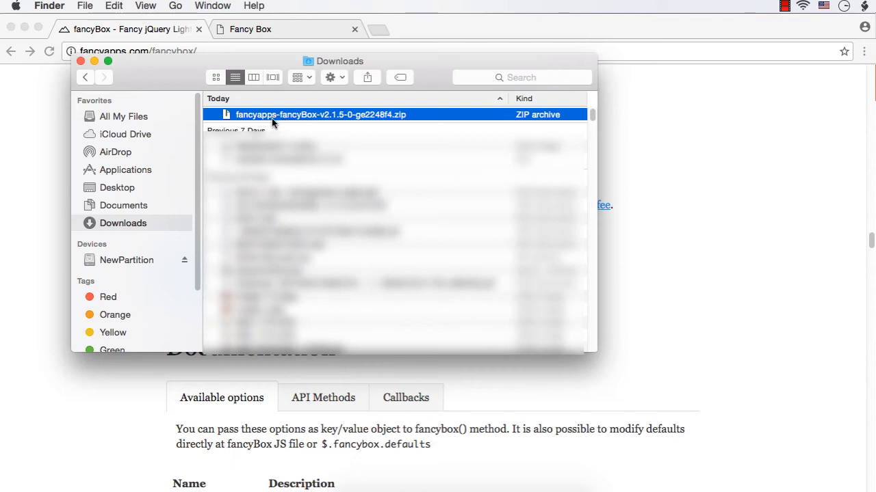
pyautogui.moveTo(429, 121)
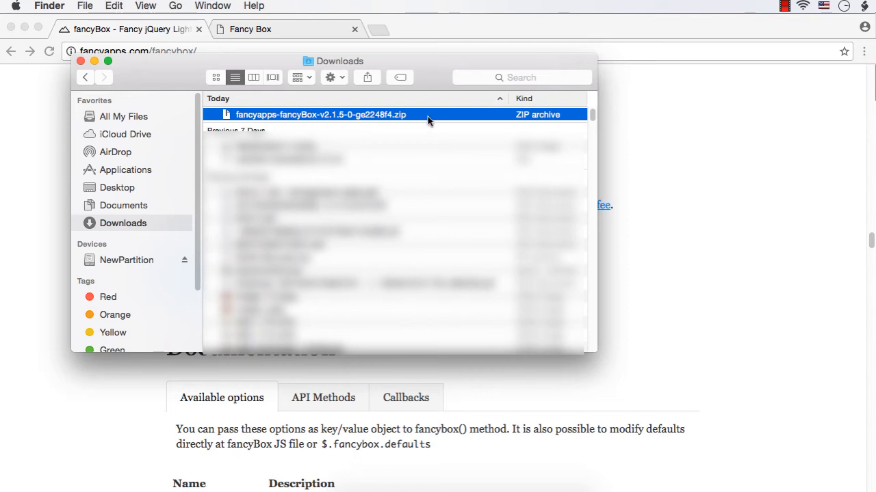
pyautogui.moveTo(277, 119)
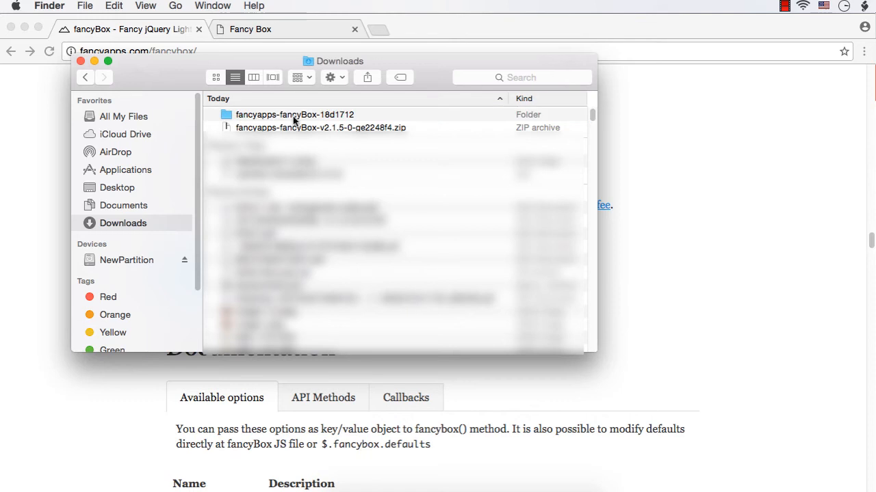
pyautogui.doubleClick(295, 114)
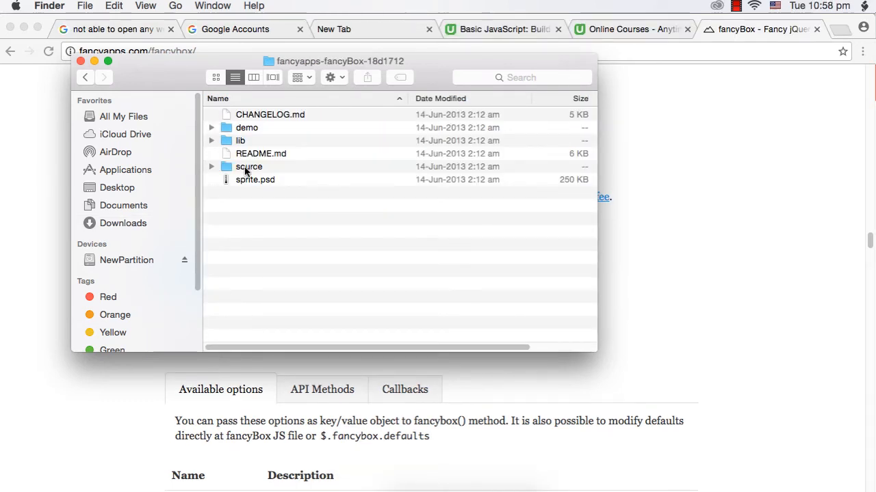
pyautogui.doubleClick(249, 166)
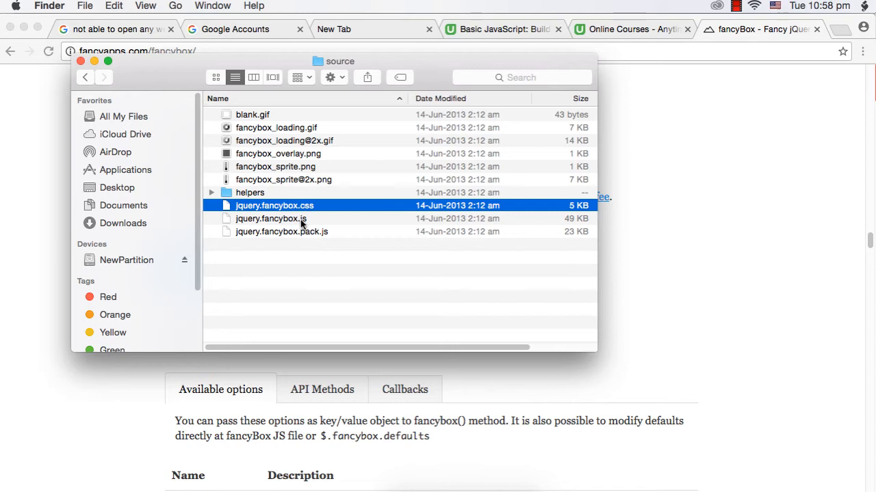
pyautogui.click(271, 218)
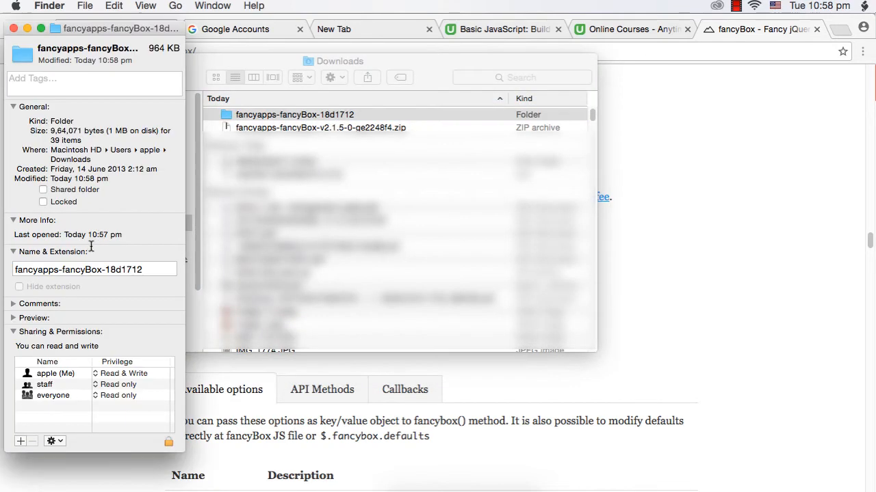
# Rename the downloaded fancyBox folder to 'fancybox'
pyautogui.click(94, 269)
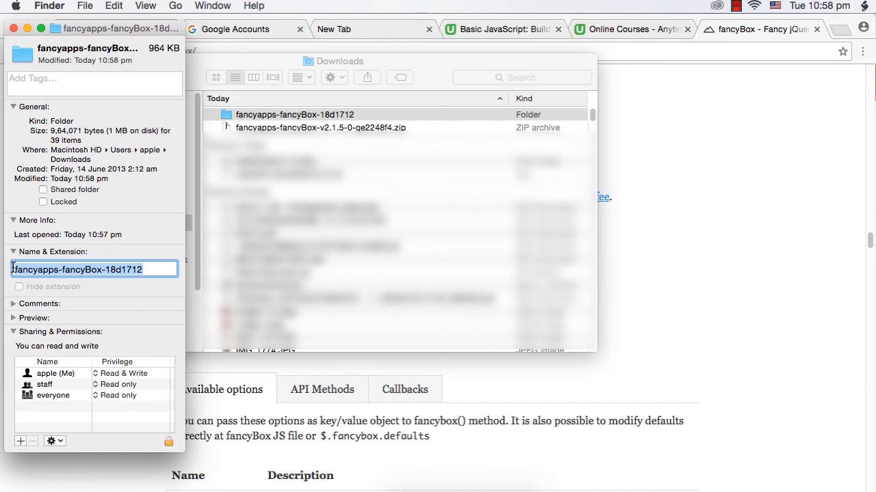
pyautogui.write('fanc')
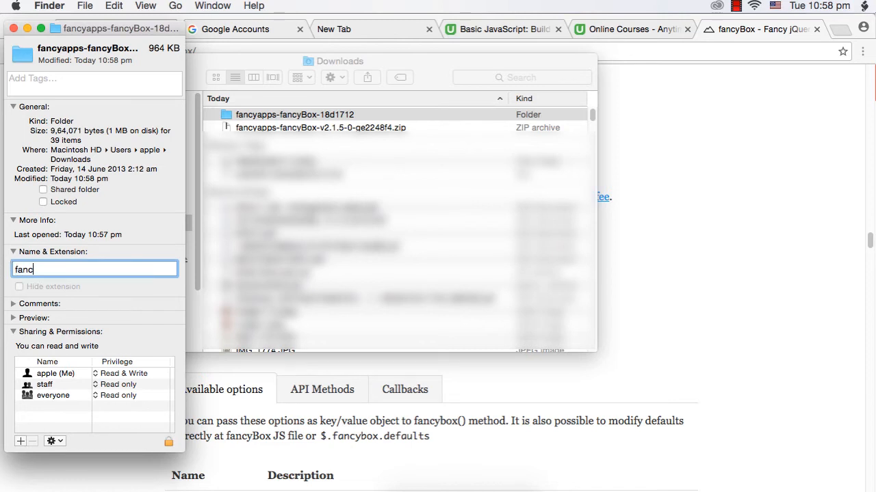
pyautogui.write('ybox')
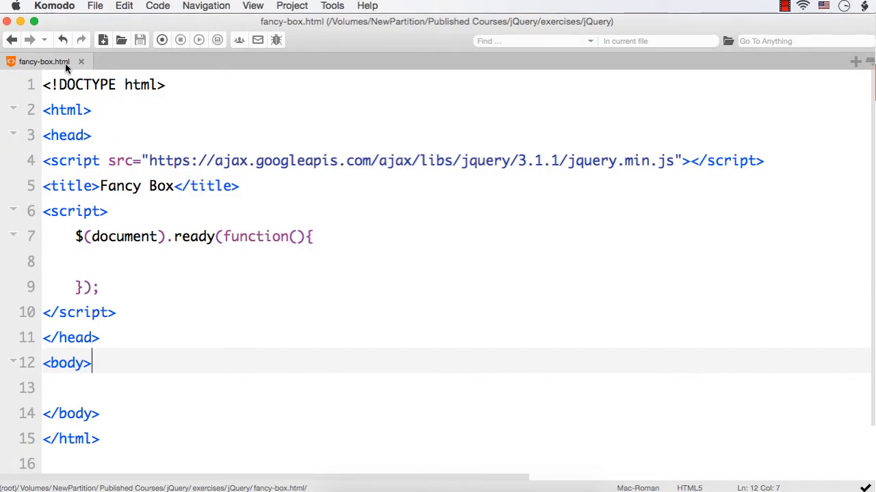
pyautogui.moveTo(45, 62)
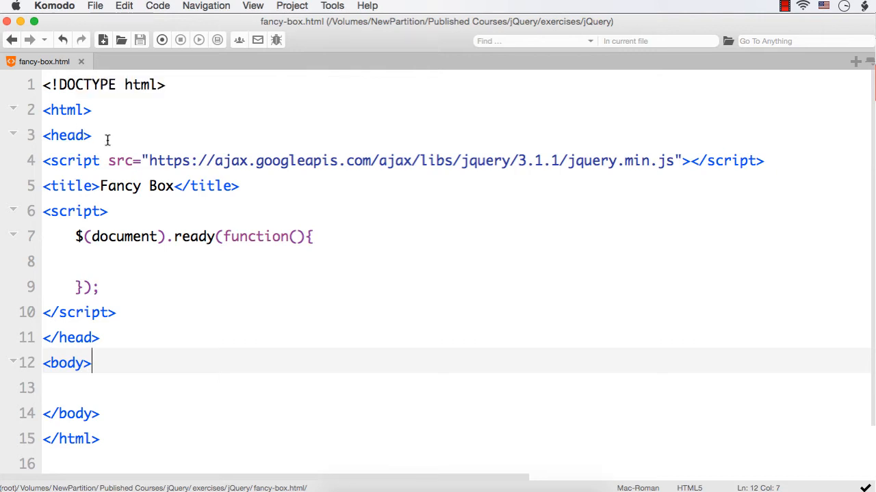
pyautogui.moveTo(131, 280)
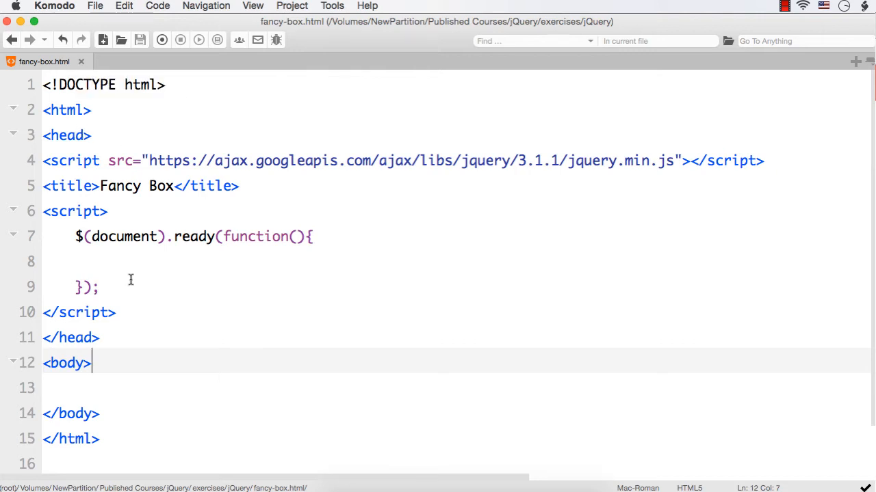
pyautogui.moveTo(352, 208)
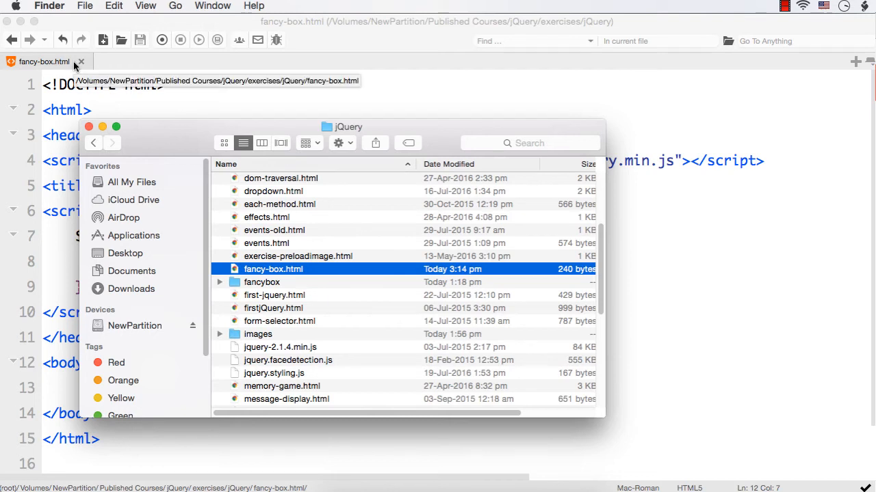
# Find the fancybox folder among the exercises and locate source/jquery.fancybox.js
pyautogui.click(262, 282)
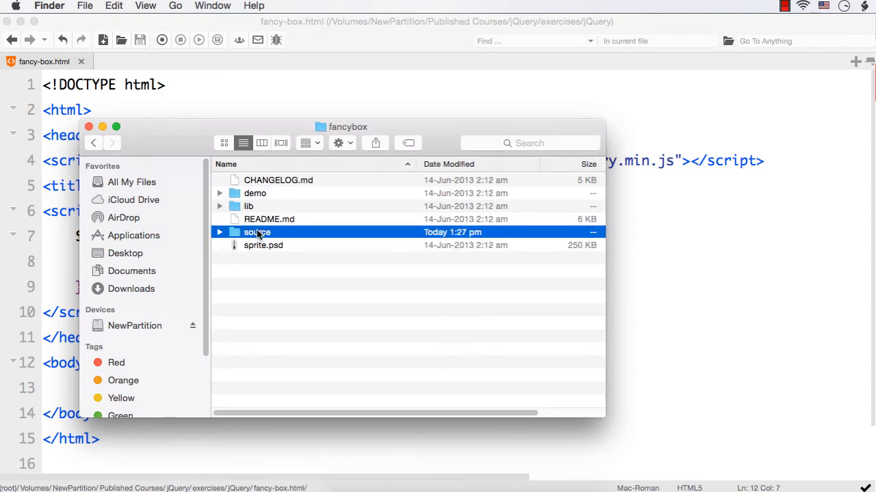
pyautogui.doubleClick(256, 232)
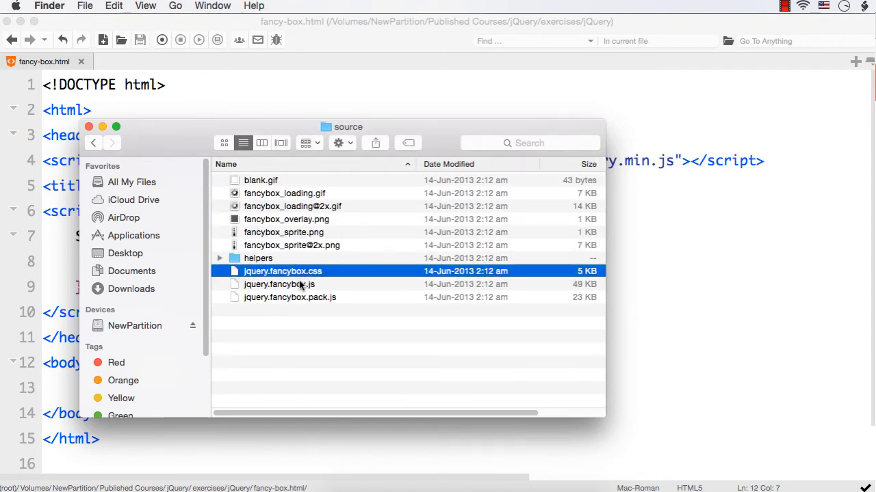
pyautogui.click(280, 284)
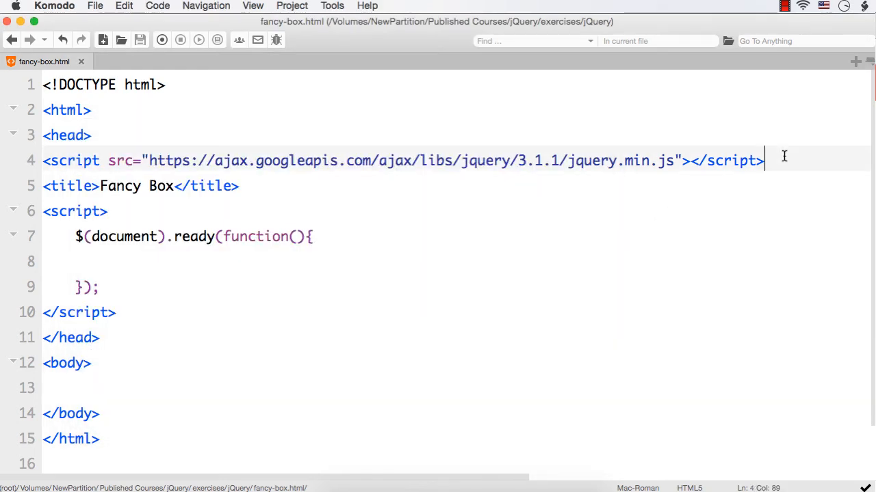
# Add <script type="text/javascript" src="fancybox/source/jquery.fancybox.js"></script> below the jQuery include
pyautogui.write('<script type')
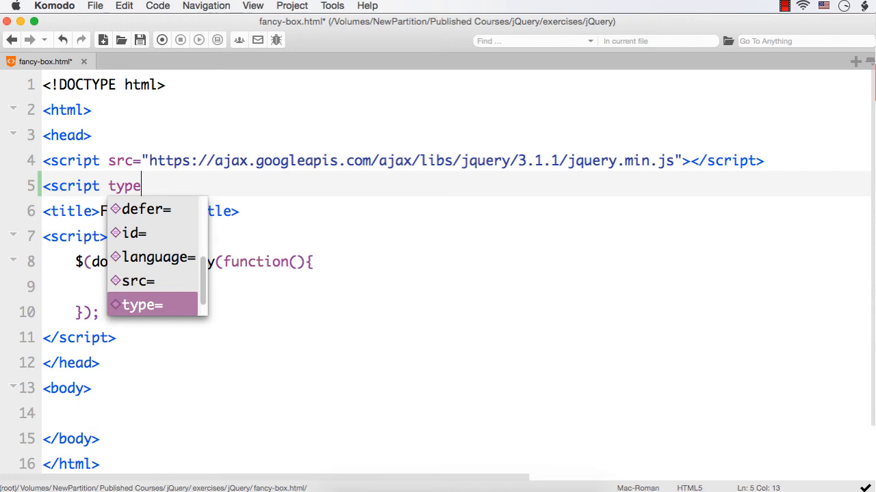
pyautogui.write('="text/javascript" s')
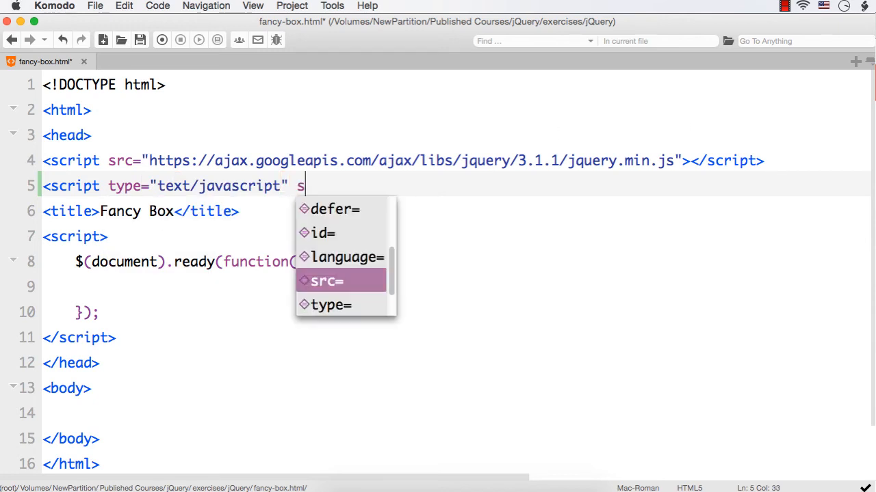
pyautogui.click(326, 280)
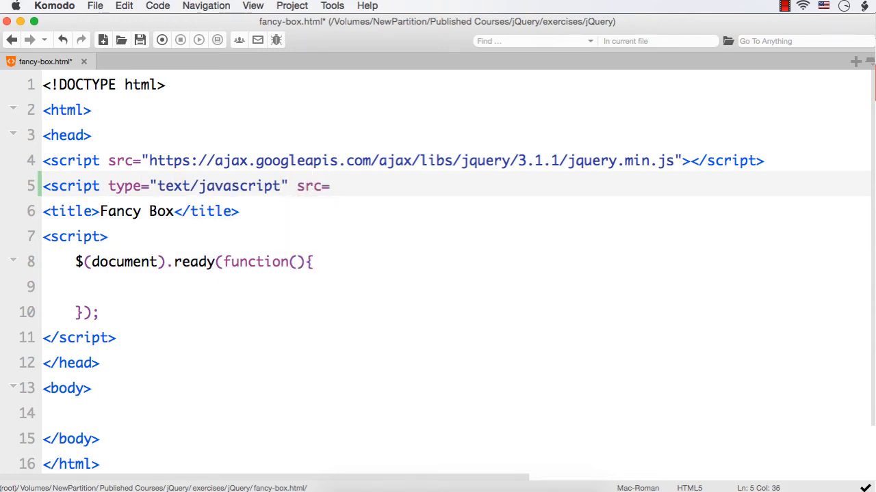
pyautogui.write('"fancybo')
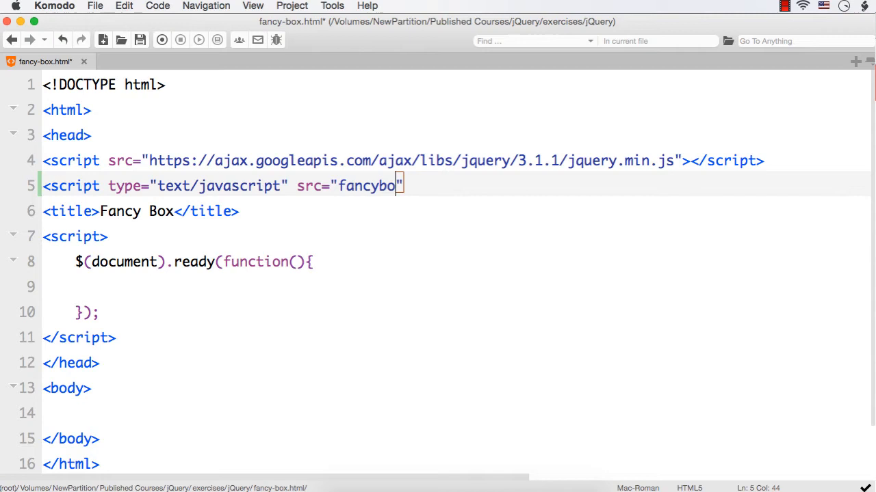
pyautogui.write('x/')
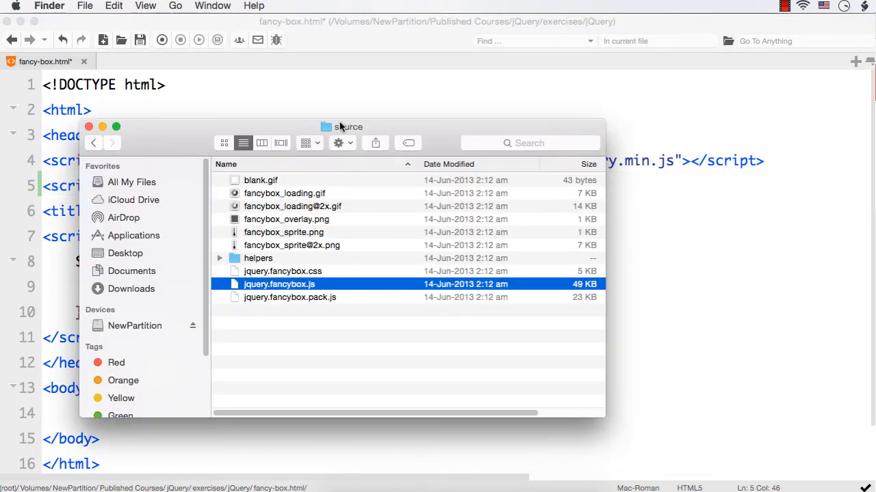
pyautogui.moveTo(290, 288)
pyautogui.write('s')
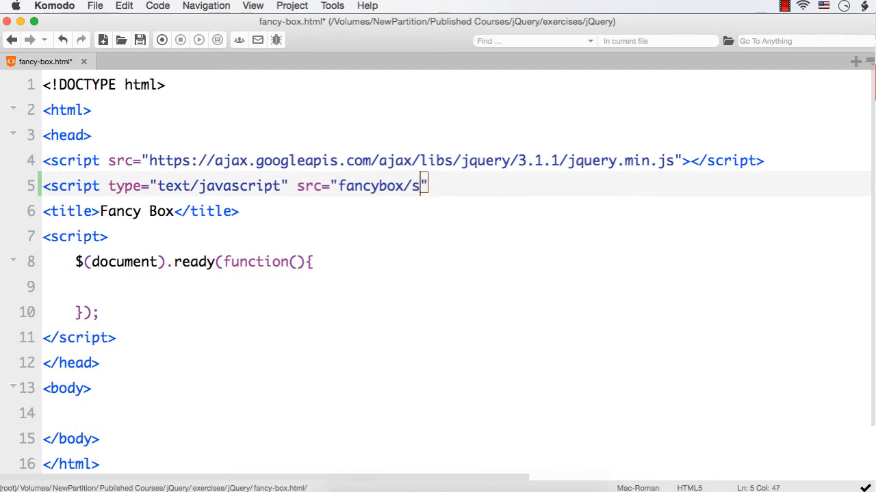
pyautogui.write('ource/')
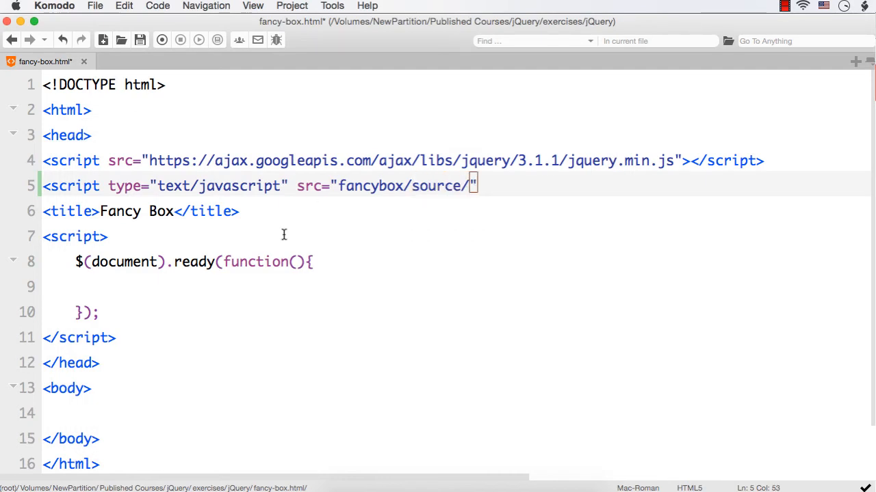
pyautogui.rightClick(262, 284)
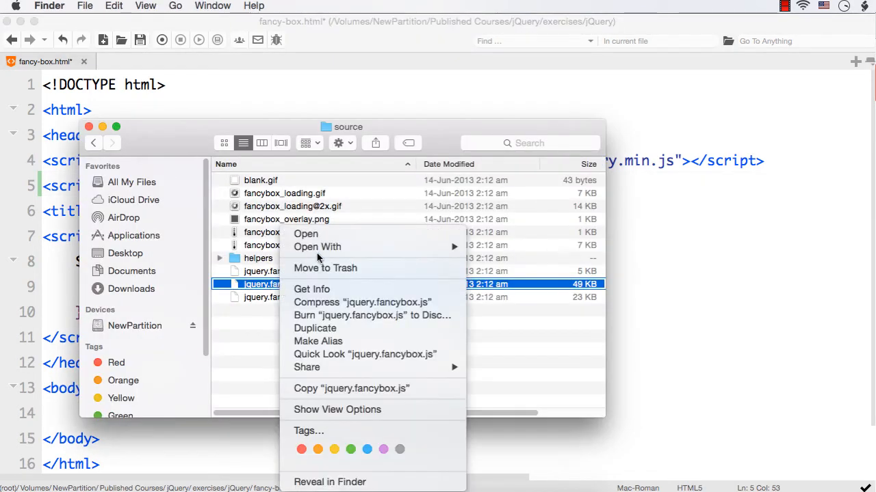
pyautogui.click(311, 289)
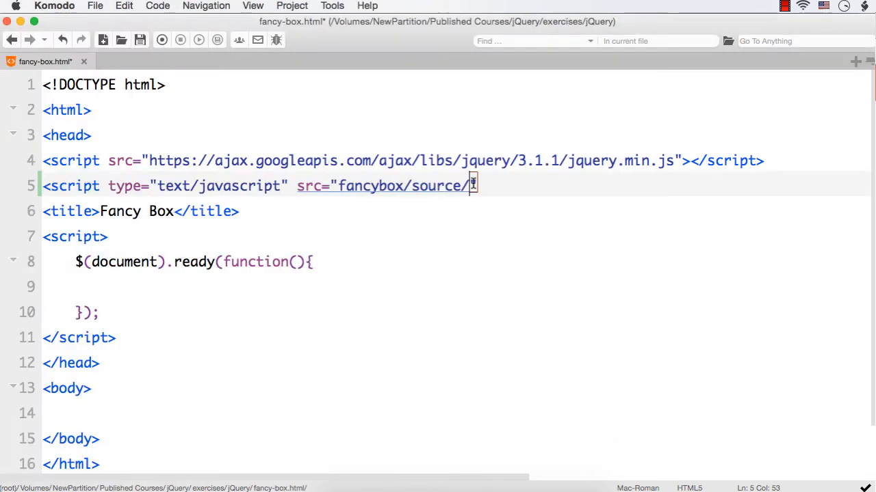
pyautogui.write('jquery.fancybox.js')
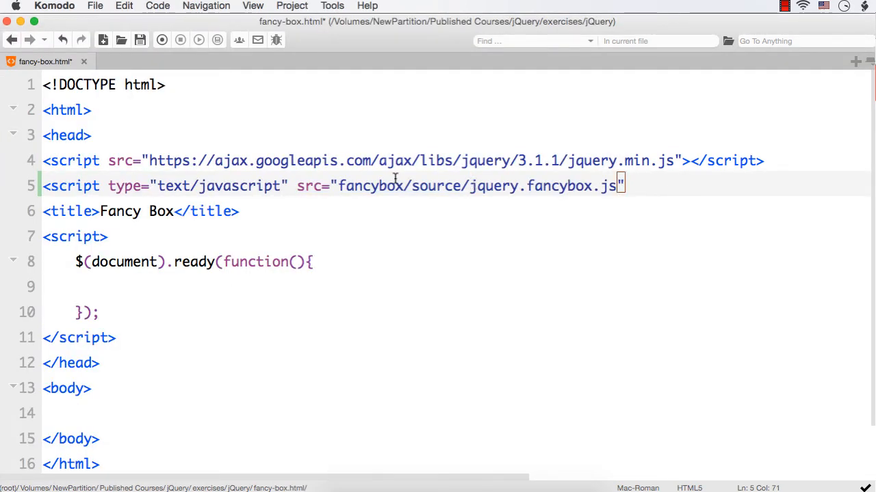
pyautogui.moveTo(338, 186); pyautogui.dragTo(614, 186)
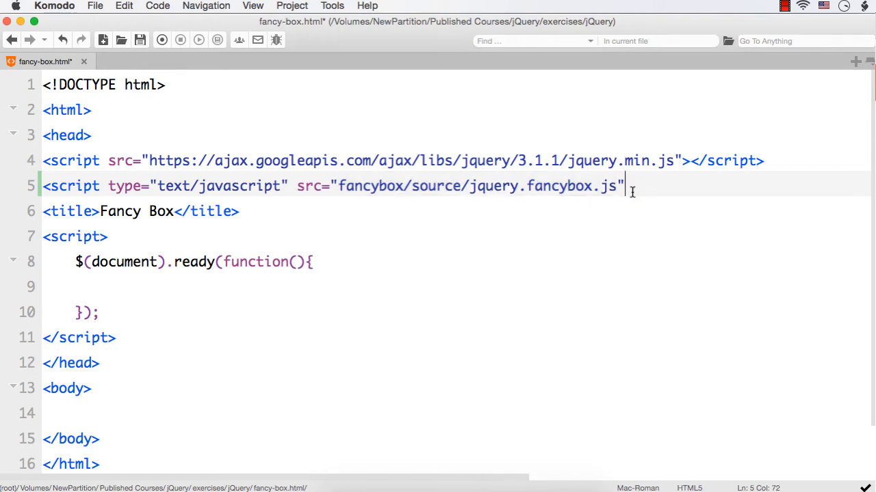
pyautogui.write('></script>')
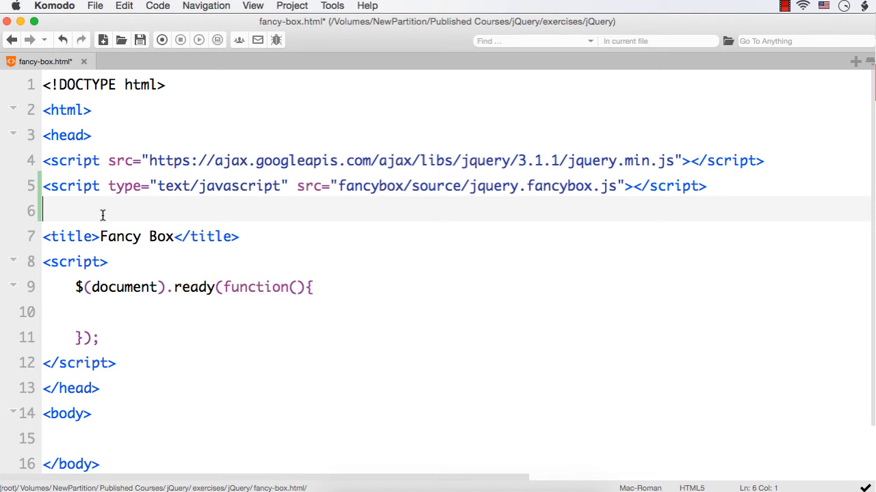
# Type the stylesheet link to fancybox/source/jquery.fancybox.css, correcting the js extension to css
pyautogui.write('<link')
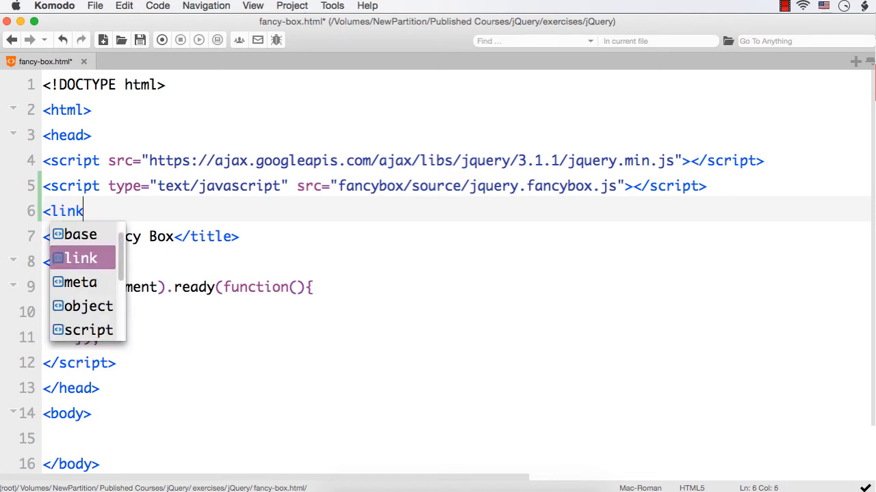
pyautogui.write('rel="stylesheet')
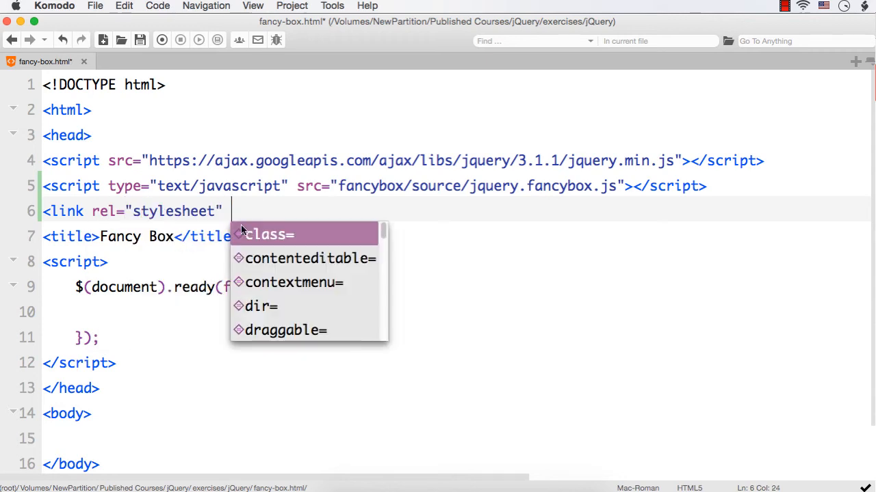
pyautogui.write('type="text"')
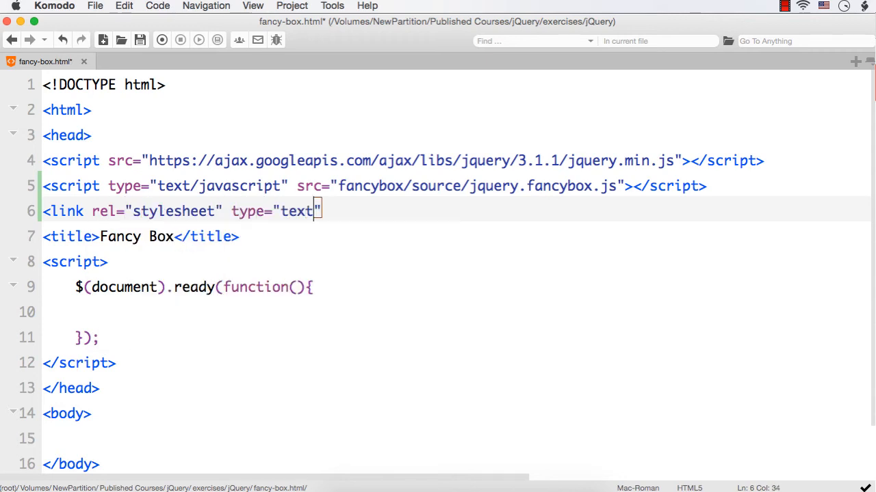
pyautogui.write('/css')
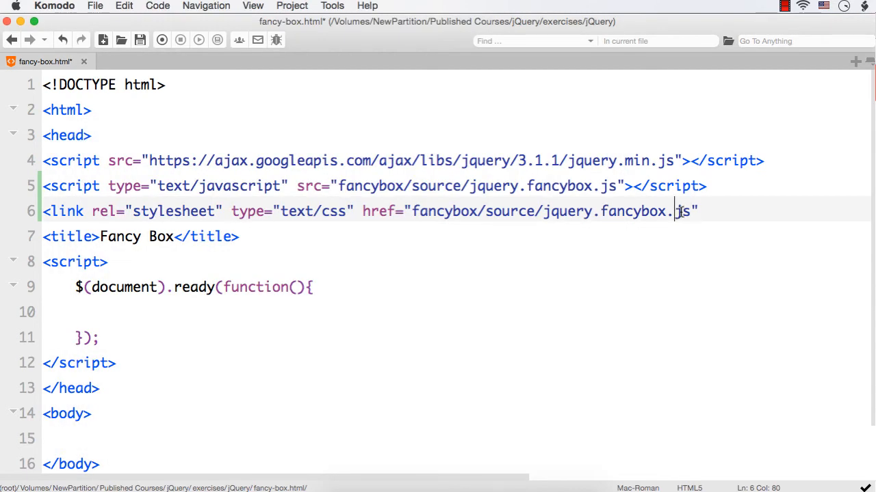
pyautogui.press('BackSpace')
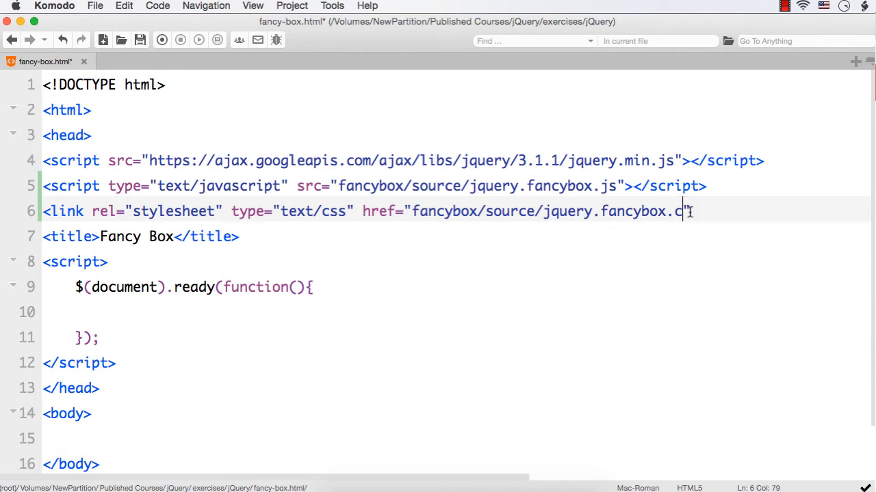
pyautogui.write('ss')
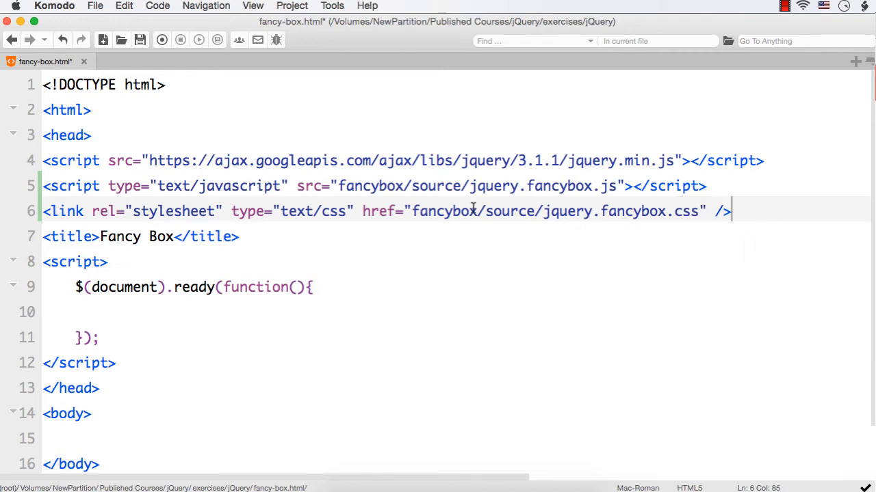
pyautogui.doubleClick(607, 185)
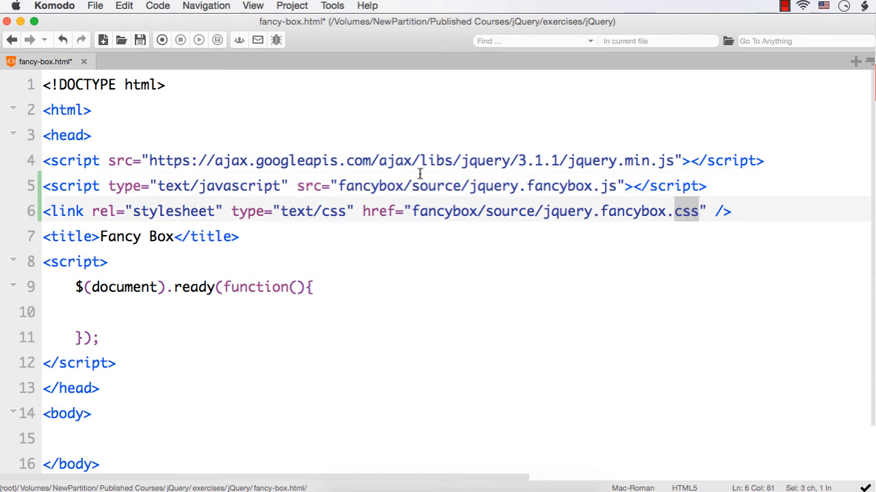
pyautogui.doubleClick(367, 185)
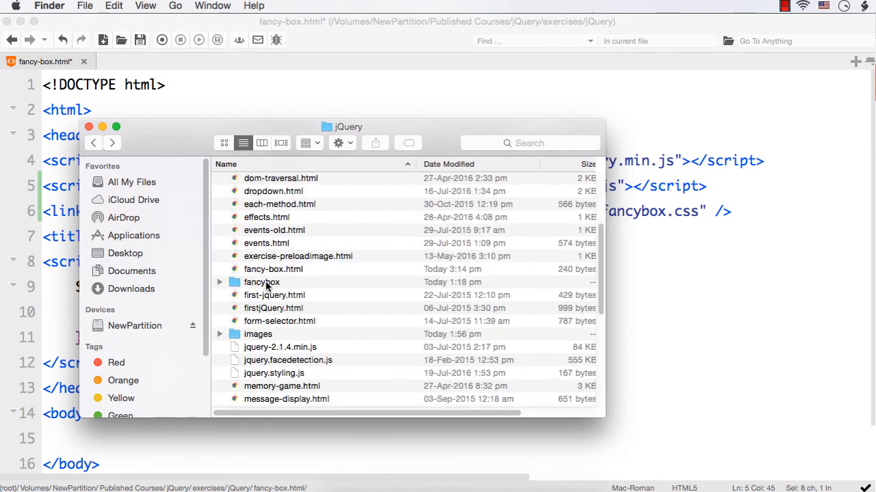
# Open fancybox/source in Finder to confirm jquery.fancybox.css and jquery.fancybox.js exist
pyautogui.click(262, 282)
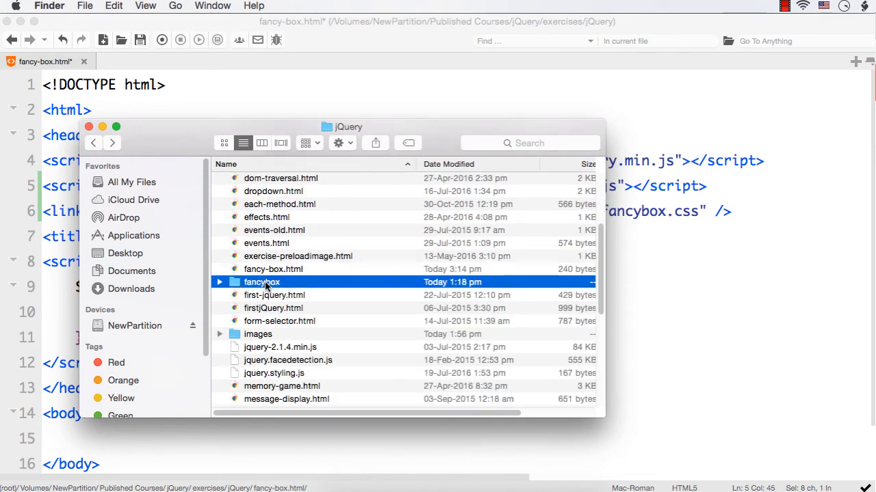
pyautogui.doubleClick(262, 282)
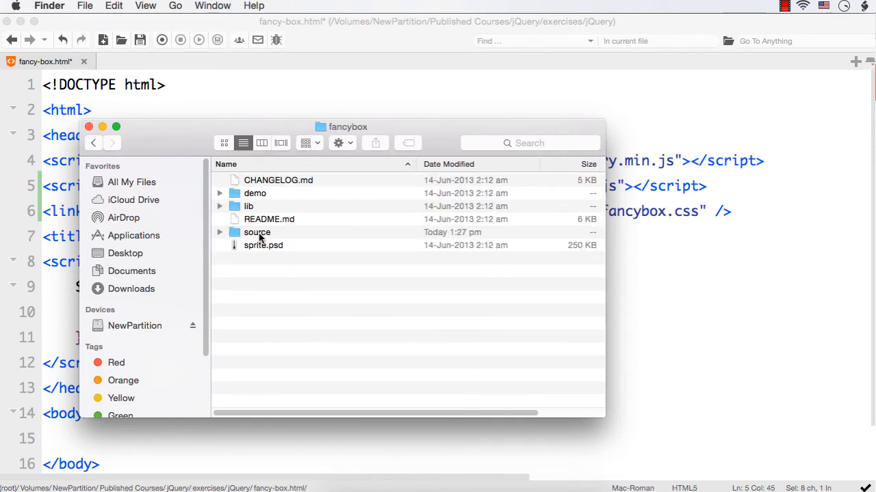
pyautogui.doubleClick(257, 232)
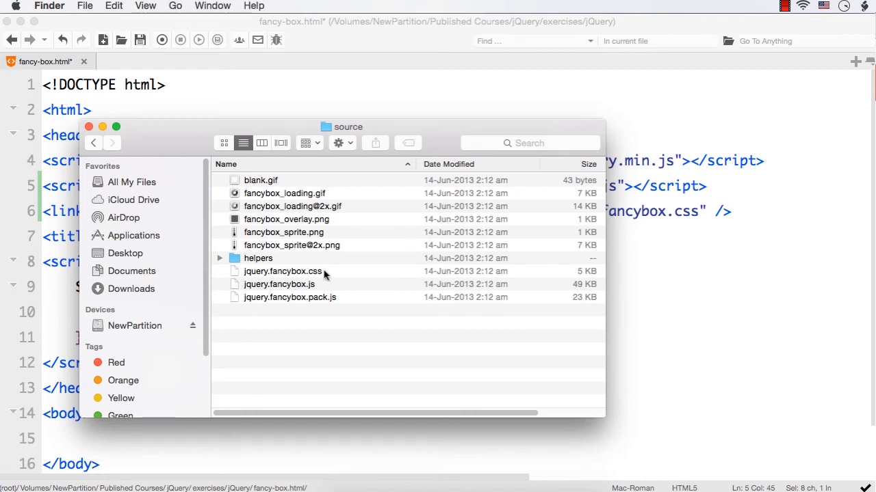
pyautogui.moveTo(766, 245)
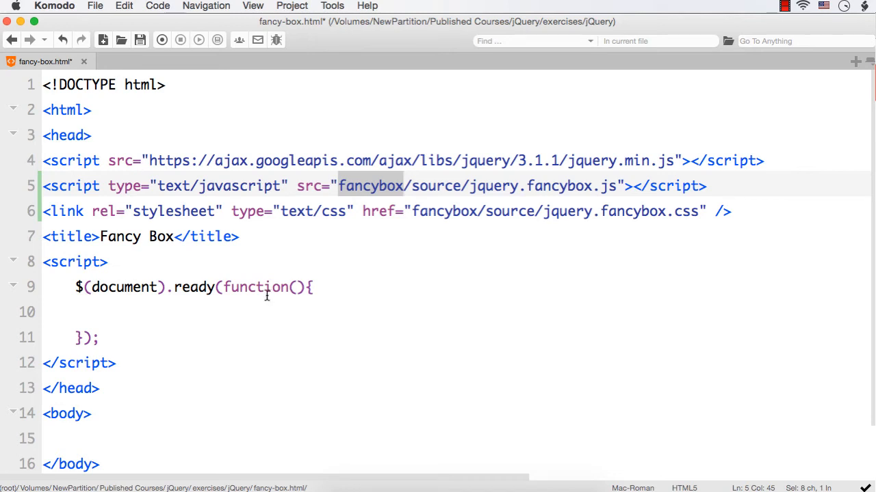
pyautogui.moveTo(217, 355)
pyautogui.write('<div id="')
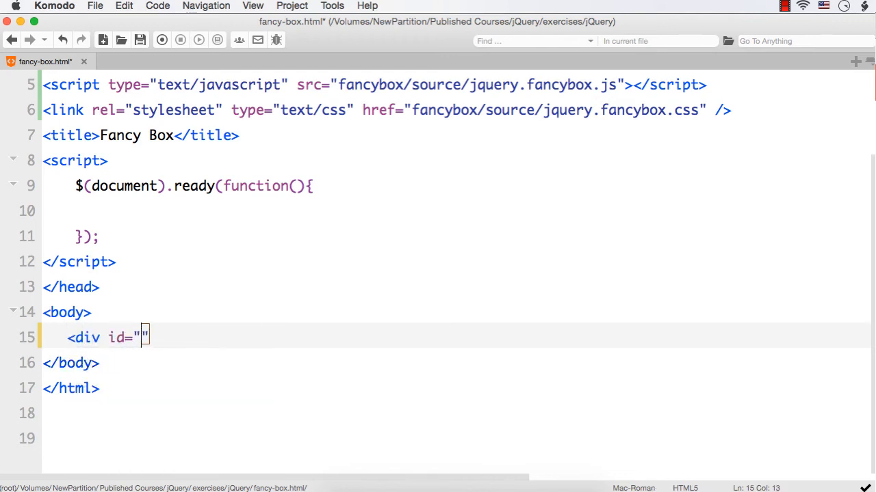
# Add <div id="thumbs"></div> to the body and place the cursor inside it
pyautogui.write('thumb')
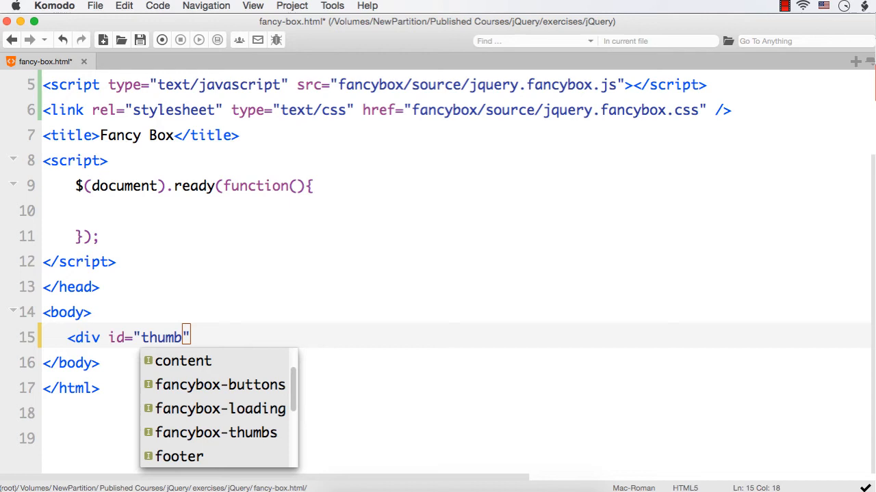
pyautogui.write('s')
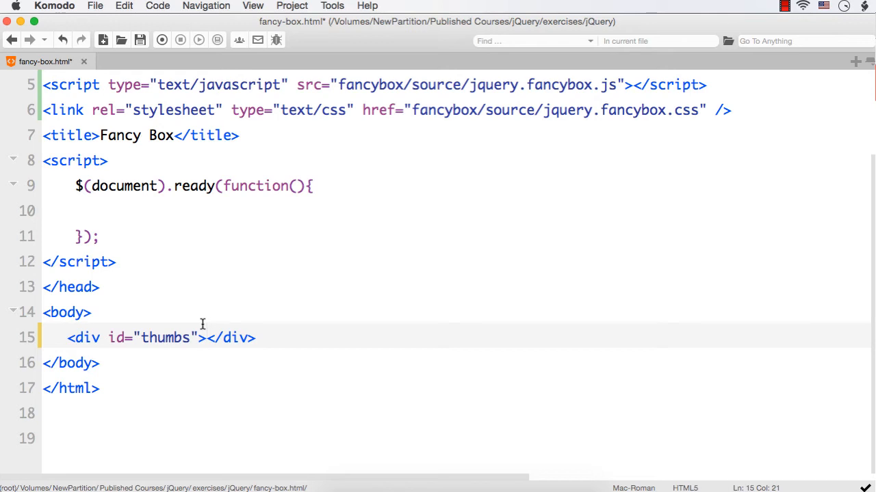
pyautogui.click(205, 337)
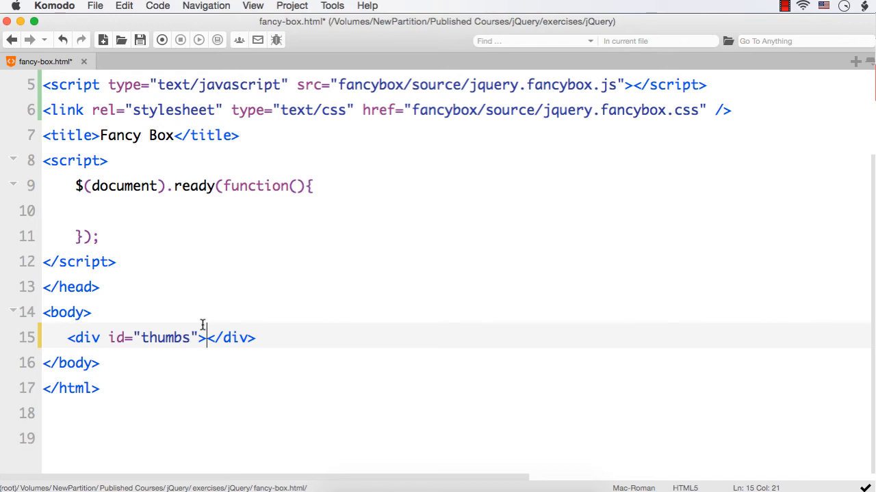
pyautogui.moveTo(122, 162)
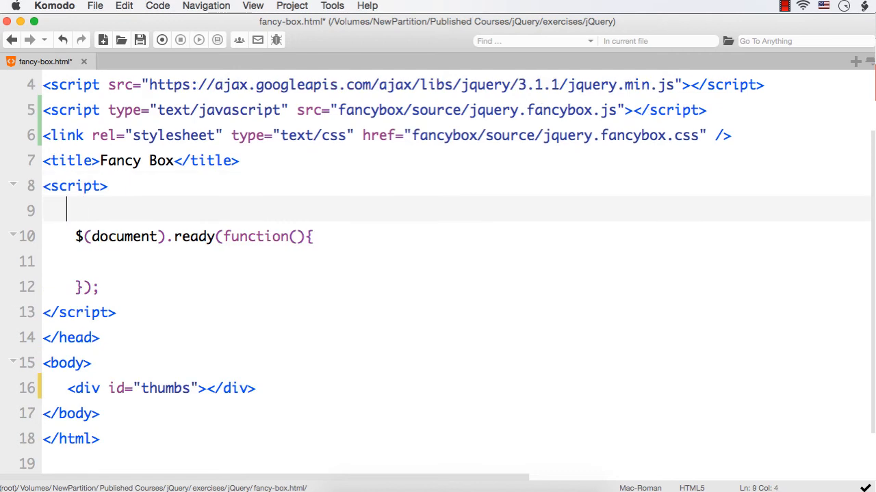
# Type 'var imgArr = [' on line 9 to start the array
pyautogui.write('var img')
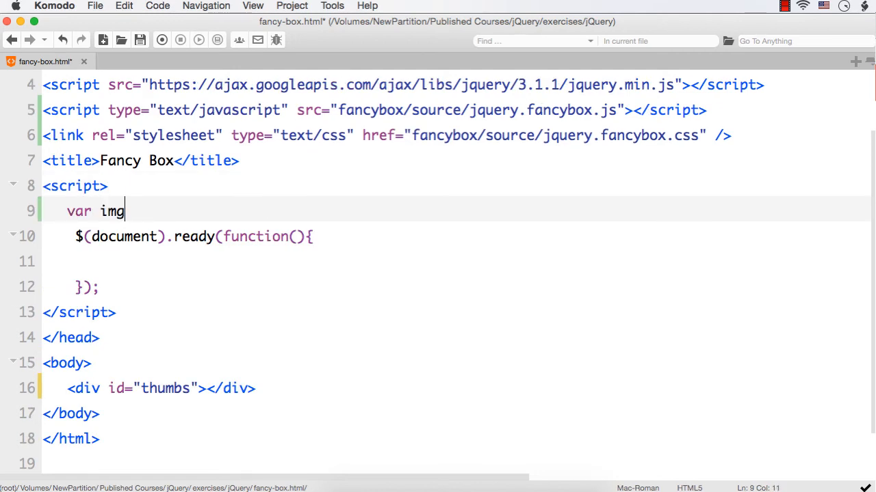
pyautogui.write('Arr =')
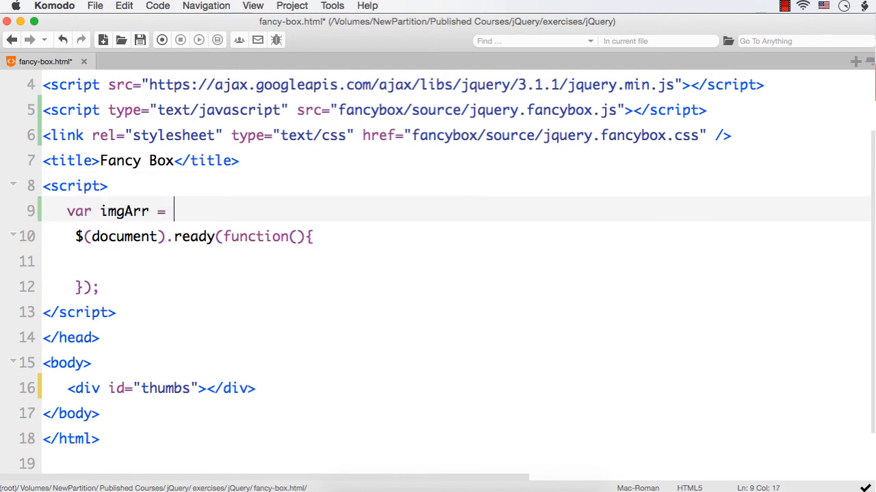
pyautogui.write('[')
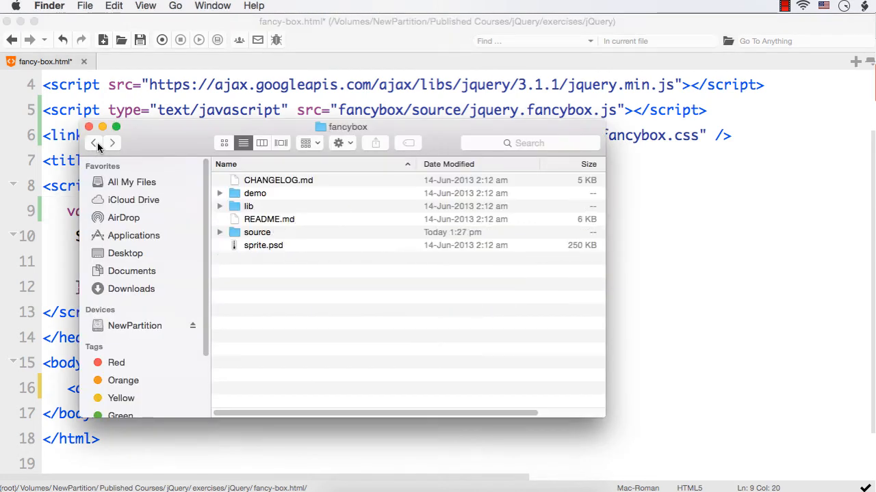
# Browse the images folder in Finder to view the flower image files
pyautogui.click(94, 143)
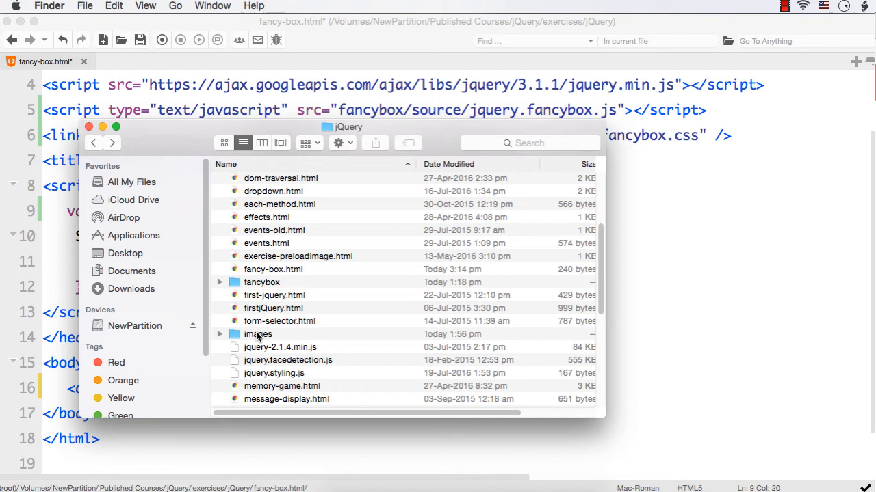
pyautogui.doubleClick(258, 334)
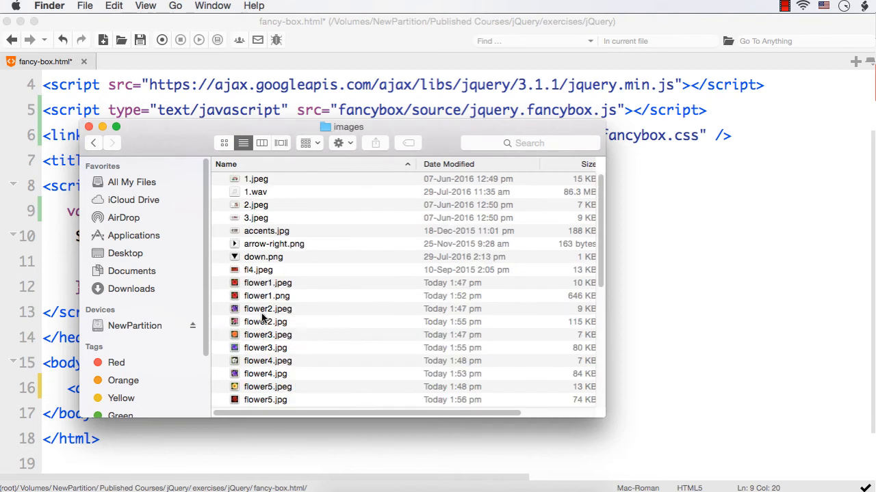
pyautogui.scroll(-3)
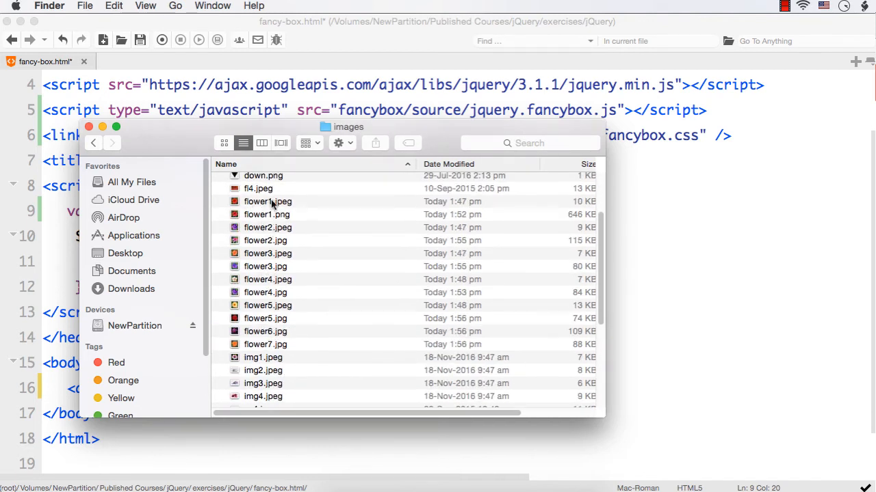
pyautogui.moveTo(294, 225)
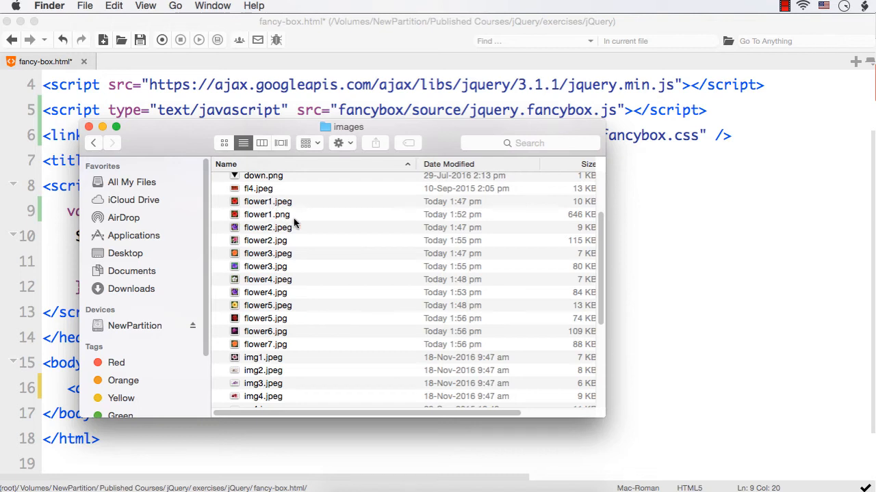
pyautogui.moveTo(287, 260)
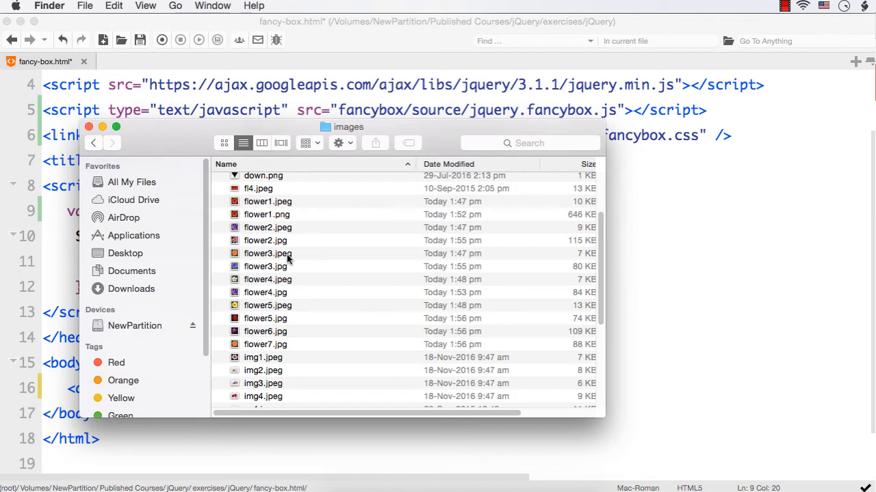
pyautogui.moveTo(328, 348)
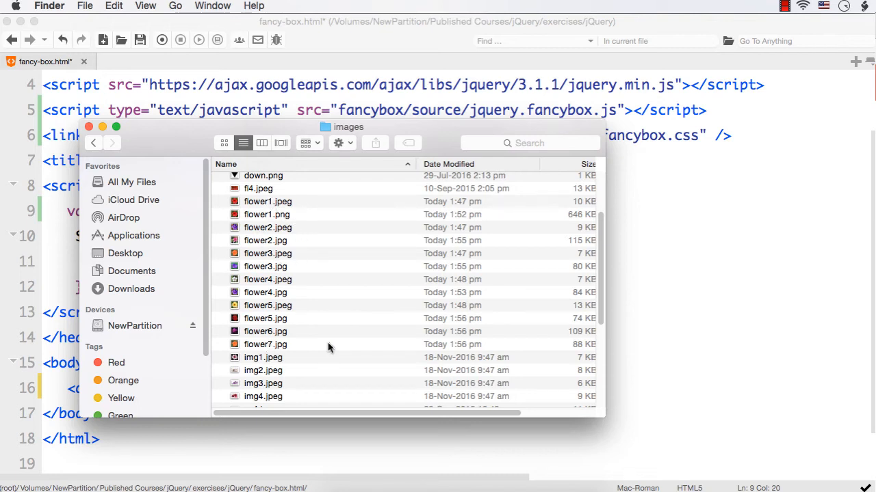
pyautogui.click(266, 344)
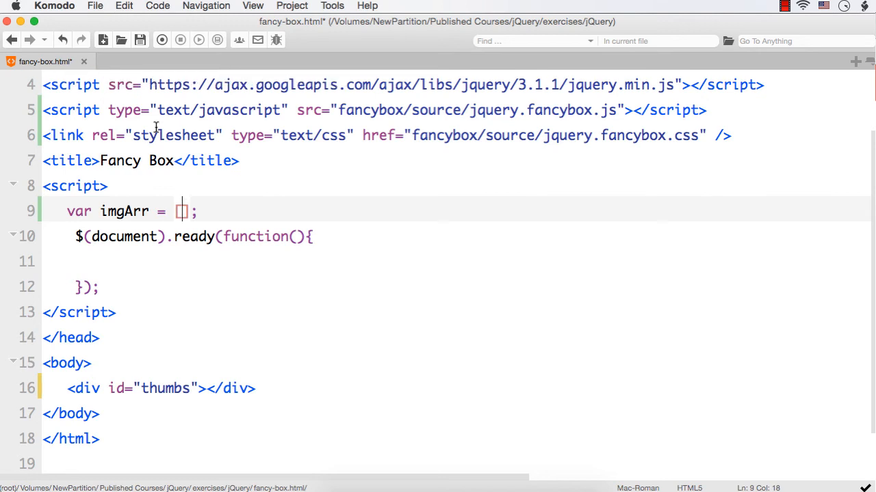
# List images/flower2, flower3, flower5, flower6 and flower7.jpg in imgArr and save fancy-box.html
pyautogui.write('im')
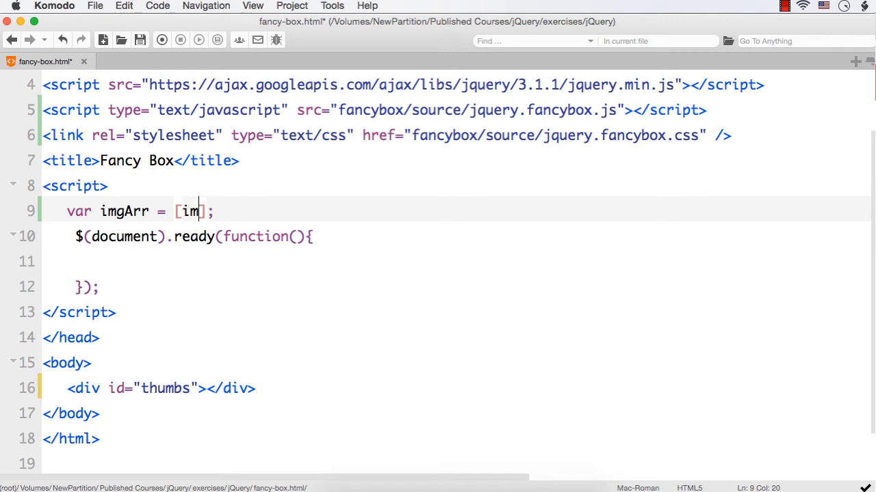
pyautogui.write('ages')
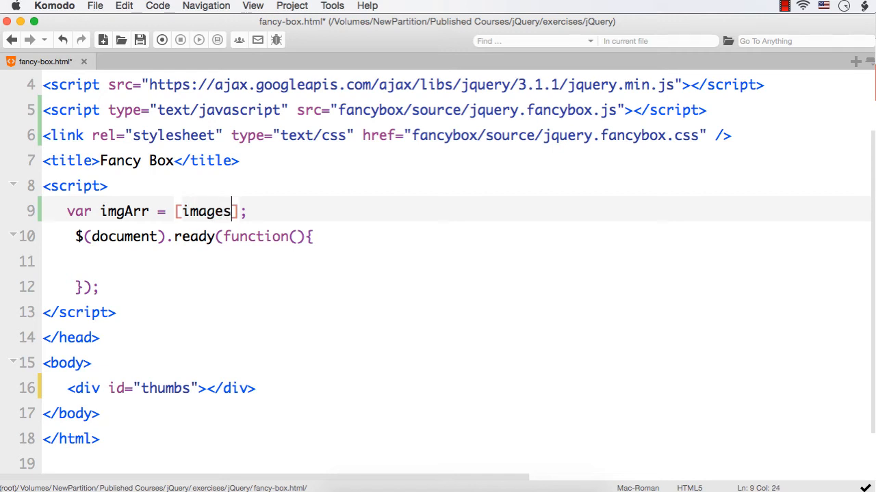
pyautogui.write('/')
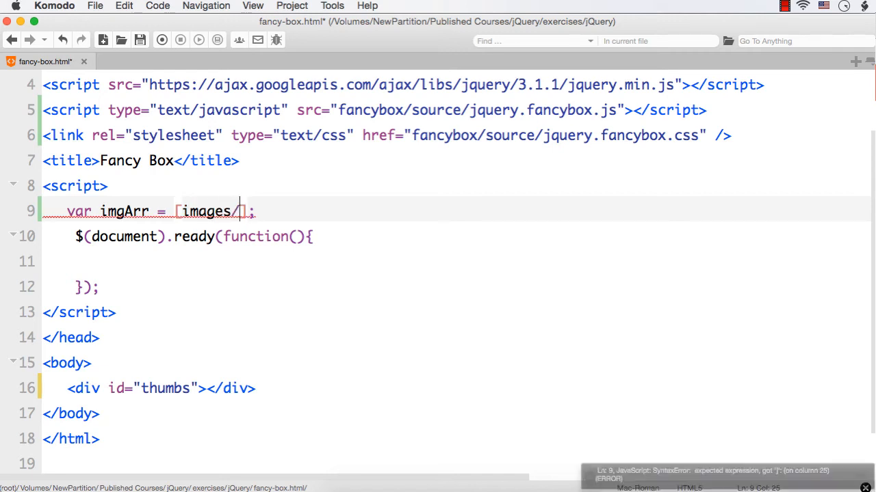
pyautogui.write('flower2.j')
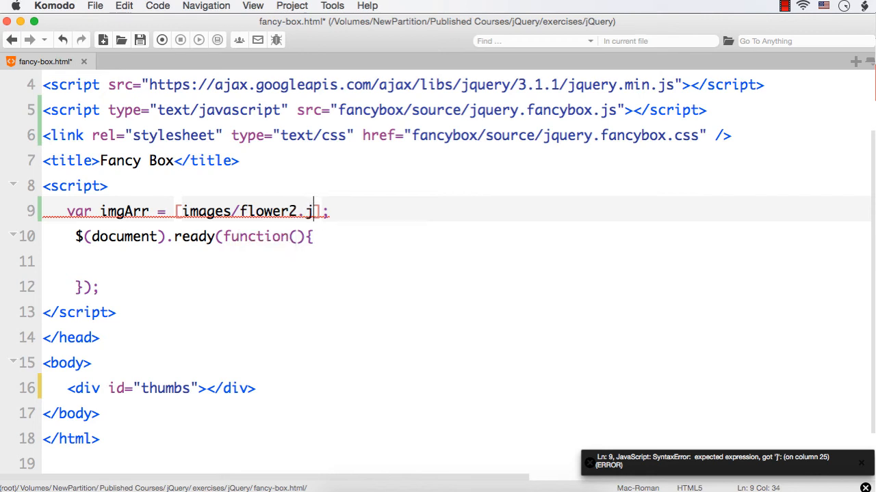
pyautogui.write('pg",')
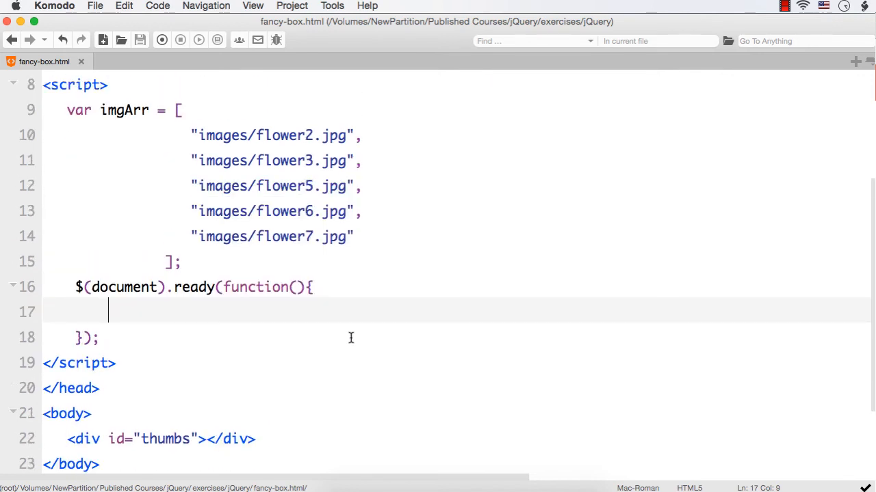
# Add $.each(imgArr, function(index, value){}); inside the document-ready handler
pyautogui.write('$.ea')
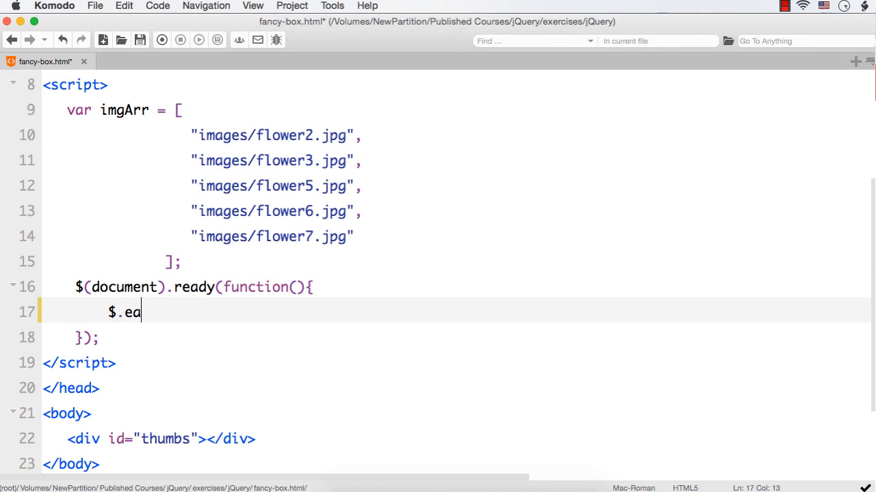
pyautogui.write('ch')
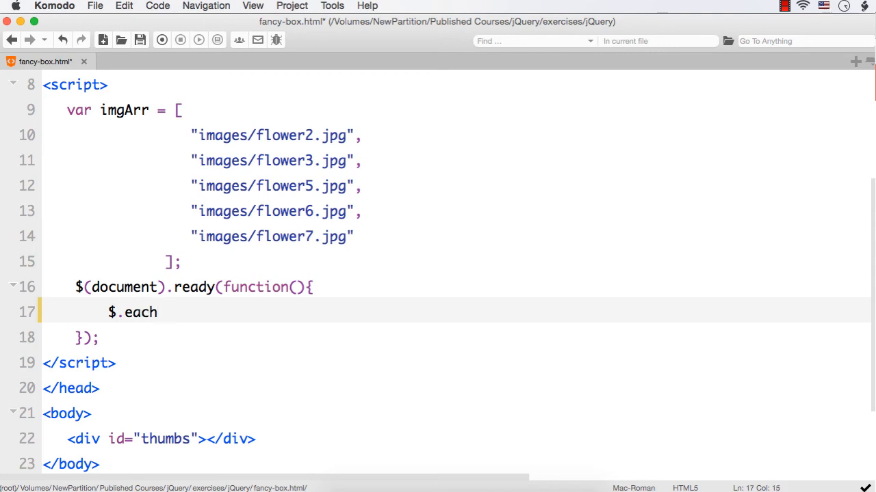
pyautogui.write('();')
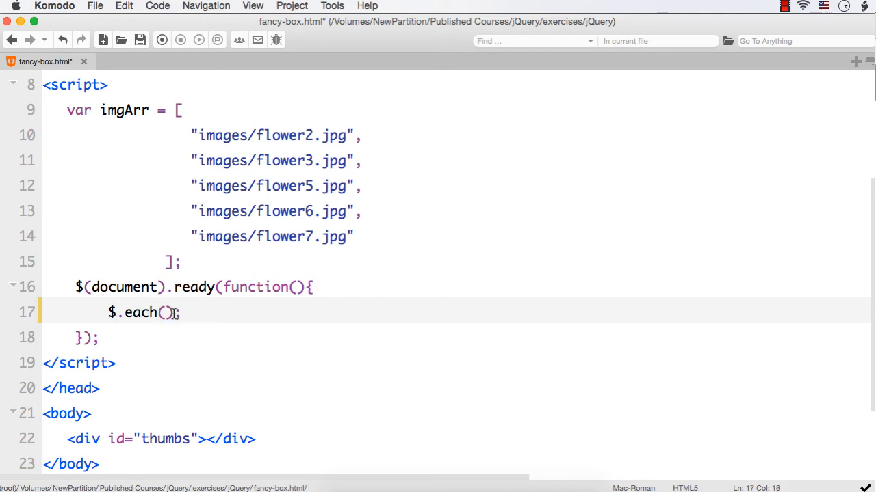
pyautogui.write('im')
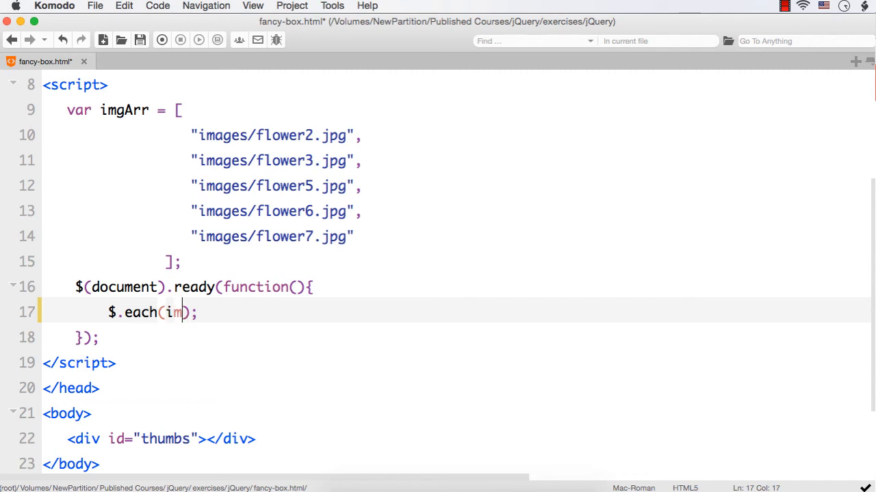
pyautogui.write('gArr,')
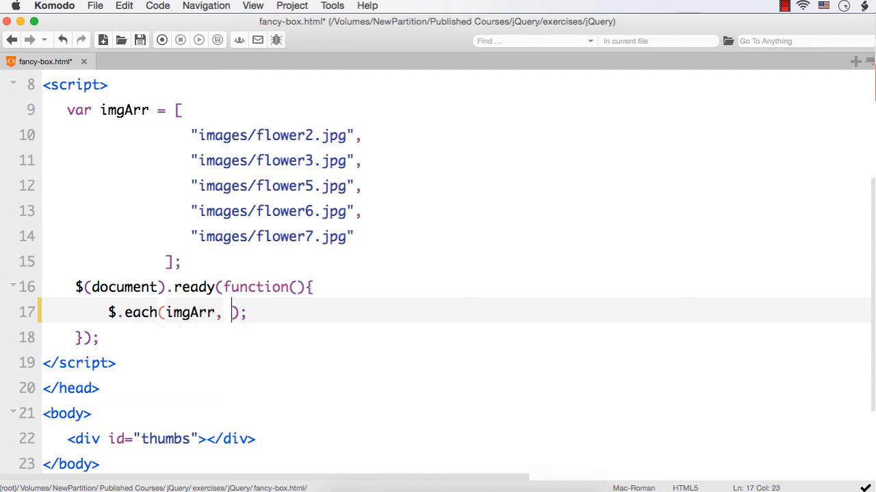
pyautogui.write('fun')
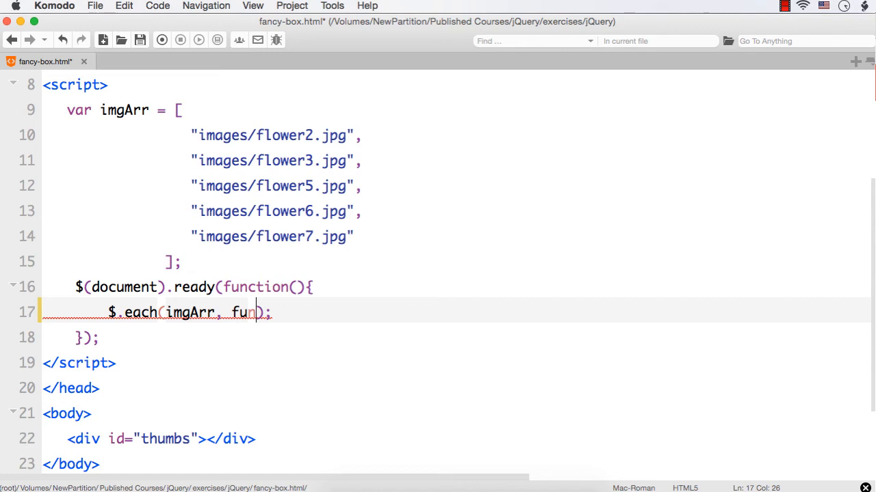
pyautogui.write('ction()')
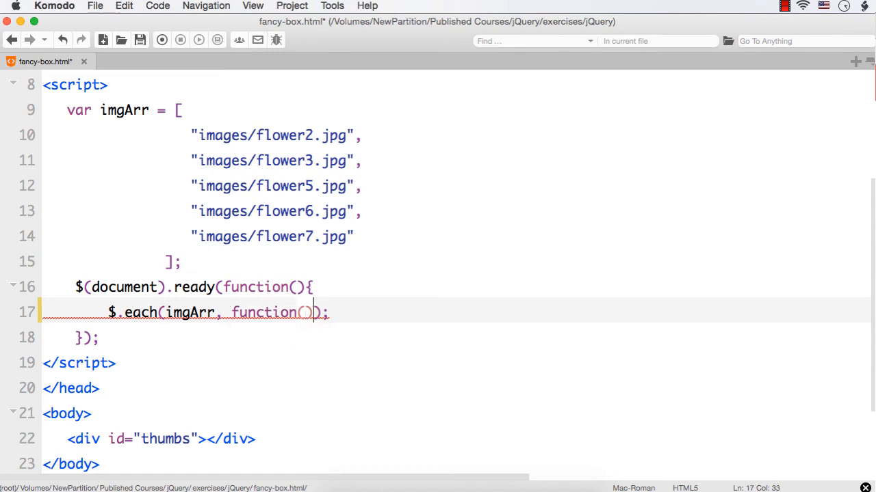
pyautogui.write('{}')
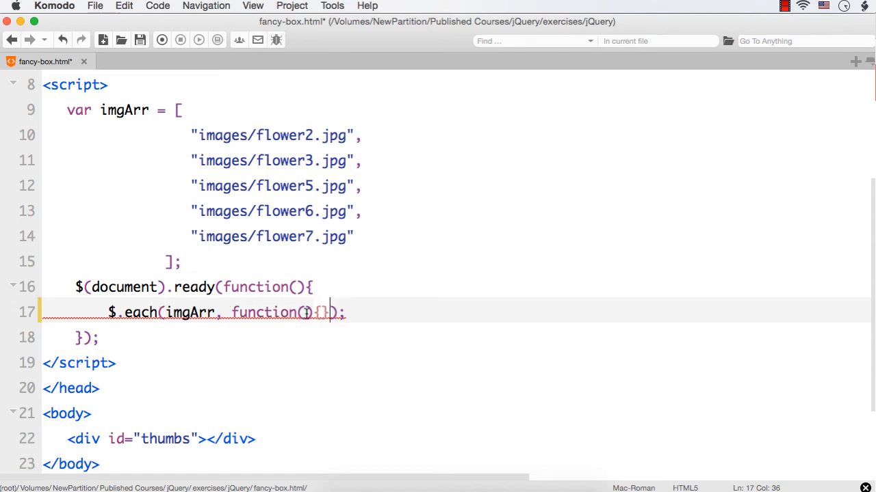
pyautogui.write('index, v')
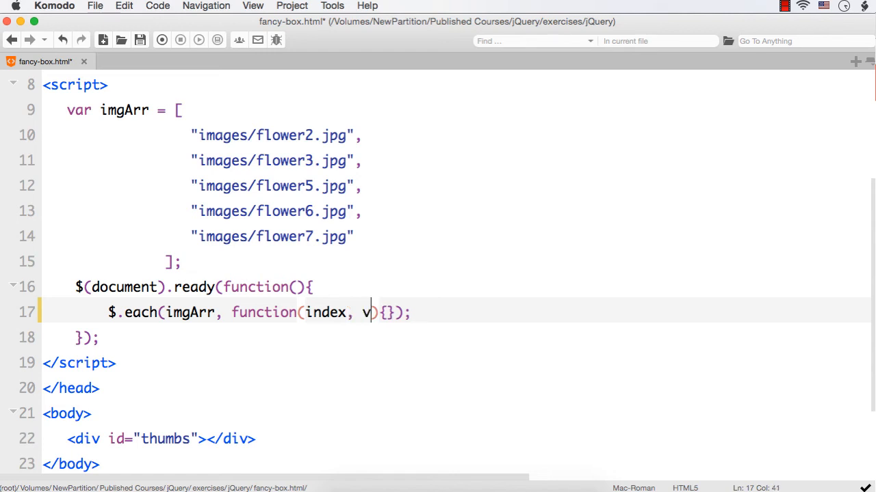
pyautogui.write('alue')
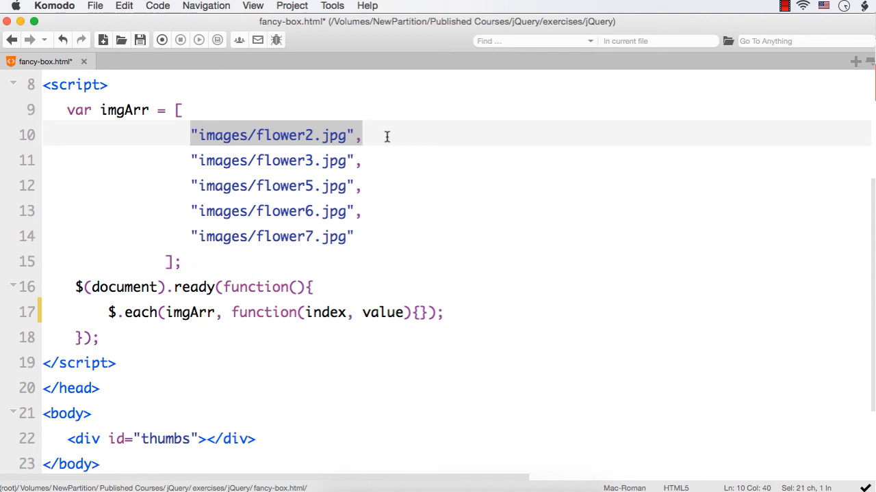
pyautogui.moveTo(408, 312)
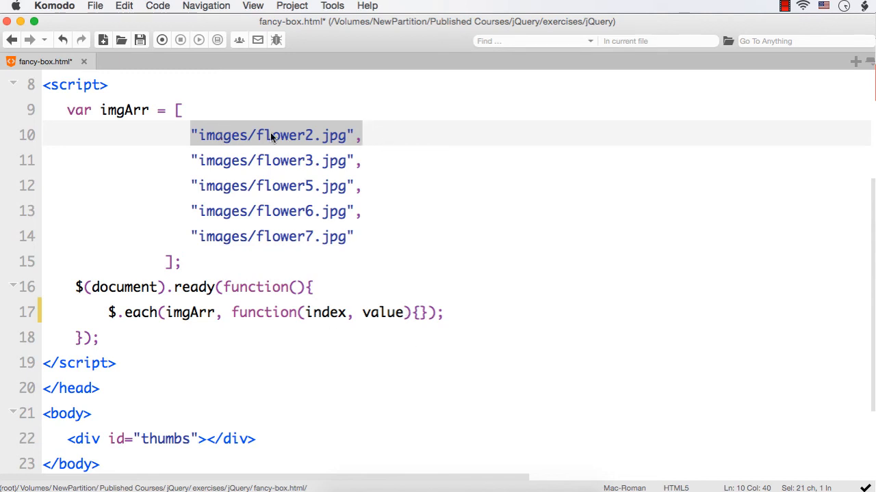
pyautogui.moveTo(195, 162)
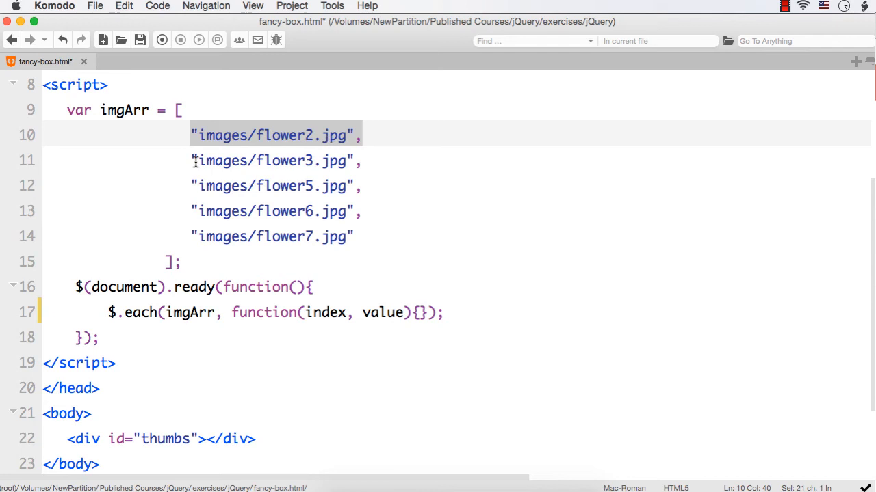
pyautogui.moveTo(208, 161)
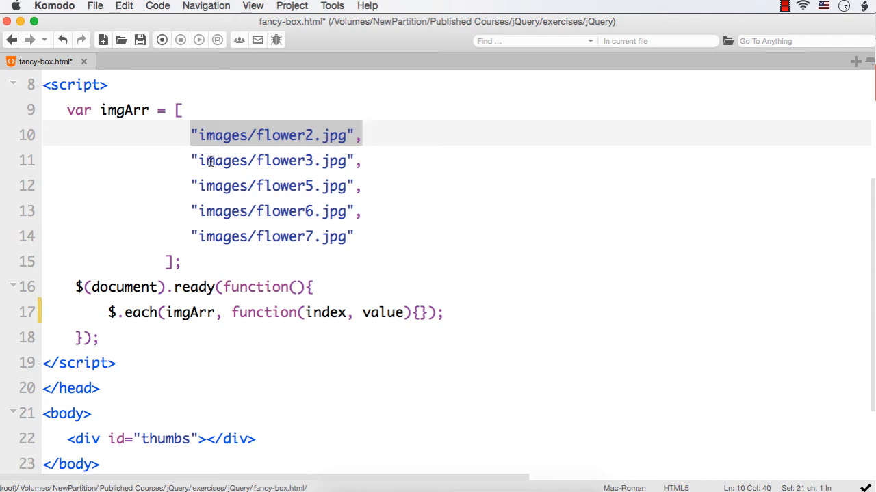
pyautogui.moveTo(366, 161)
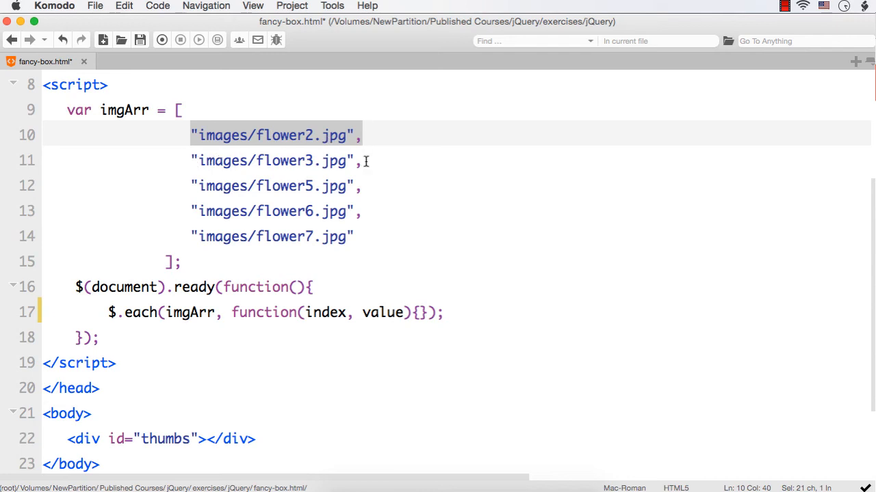
# Split the $.each callback braces onto separate lines, leaving an empty body line
pyautogui.click(418, 312)
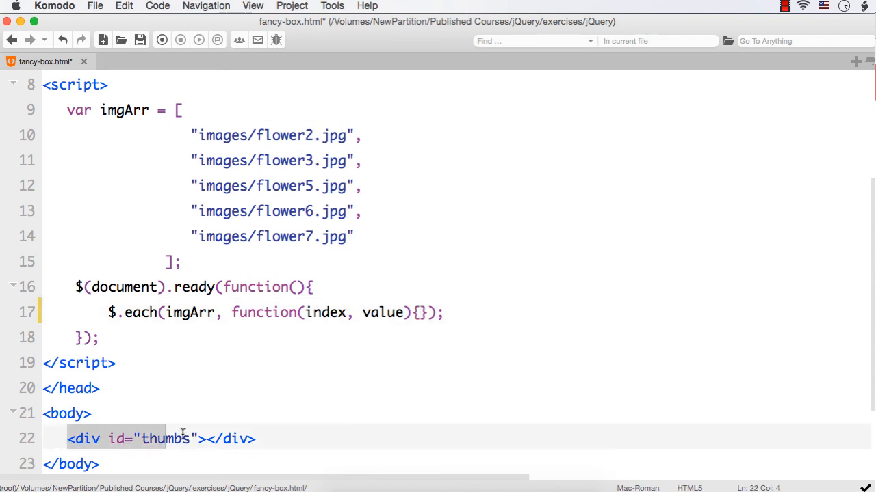
pyautogui.click(417, 313)
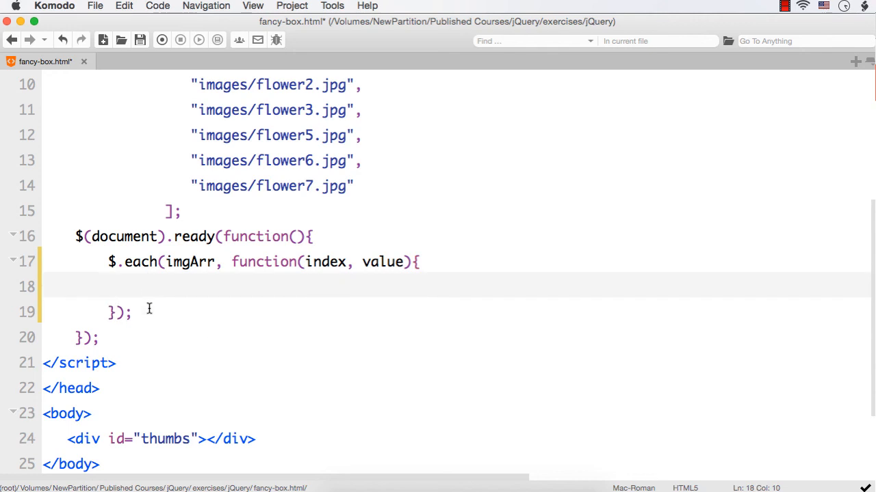
# Start the loop body with $("#thumbs").append() on the empty callback line
pyautogui.doubleClick(164, 439)
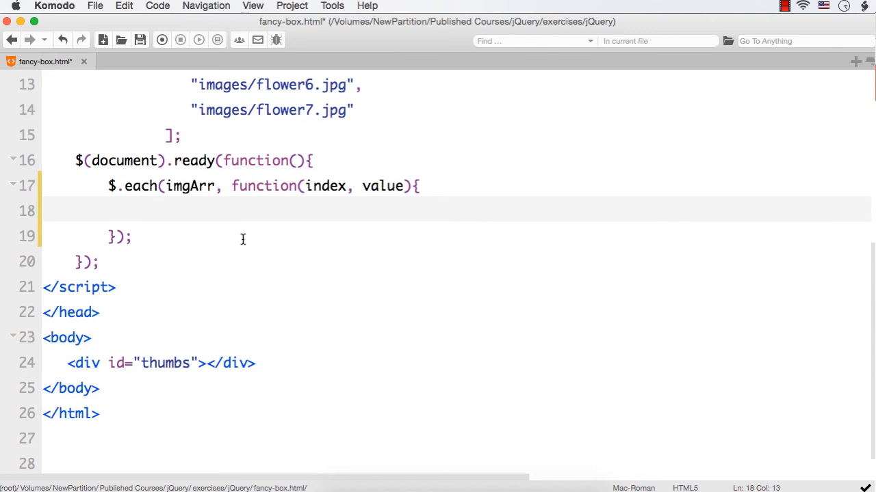
pyautogui.write('$("#")')
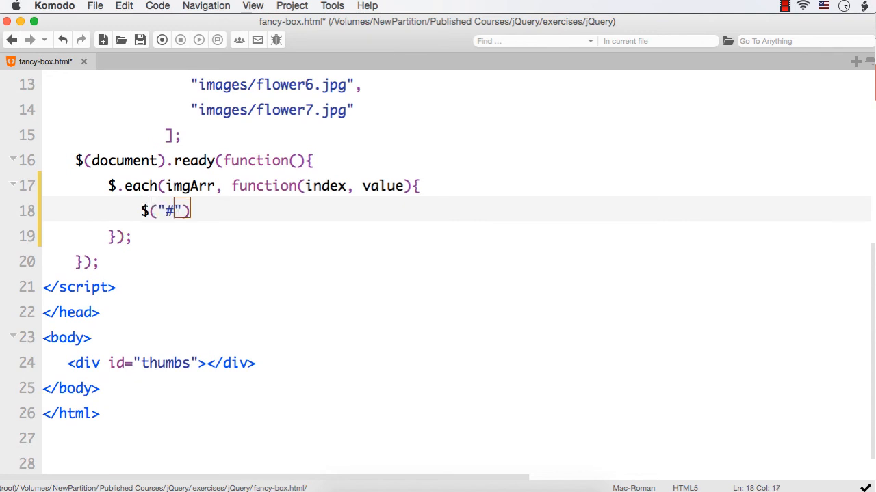
pyautogui.write('thumbs')
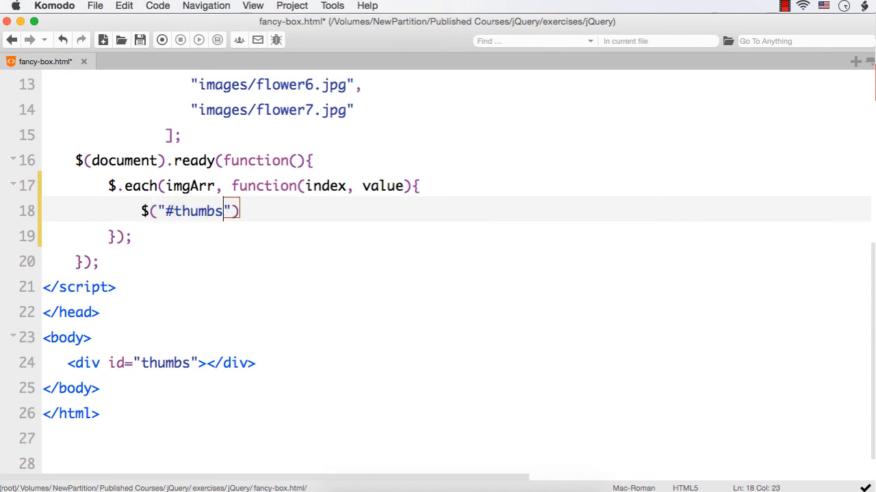
pyautogui.write('.appe')
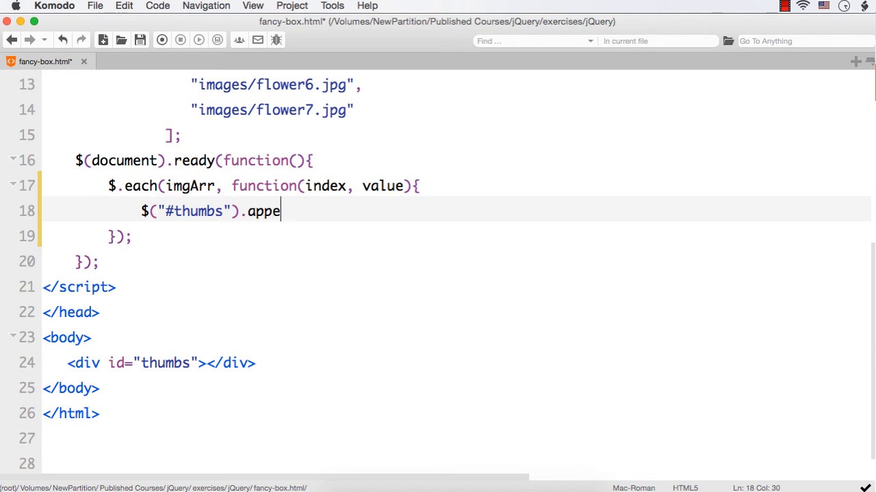
pyautogui.write('nd()')
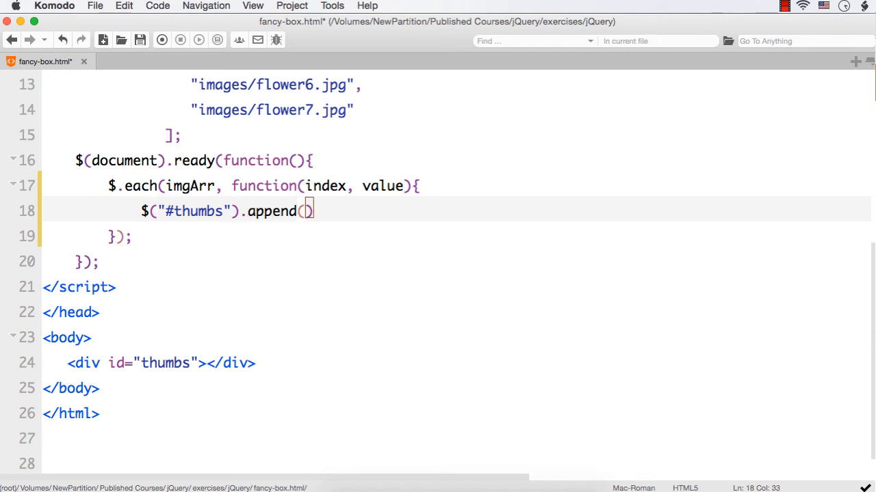
# Pass "<img src='" + value + "' />" to append so each image path becomes an img tag
pyautogui.write('"<img"')
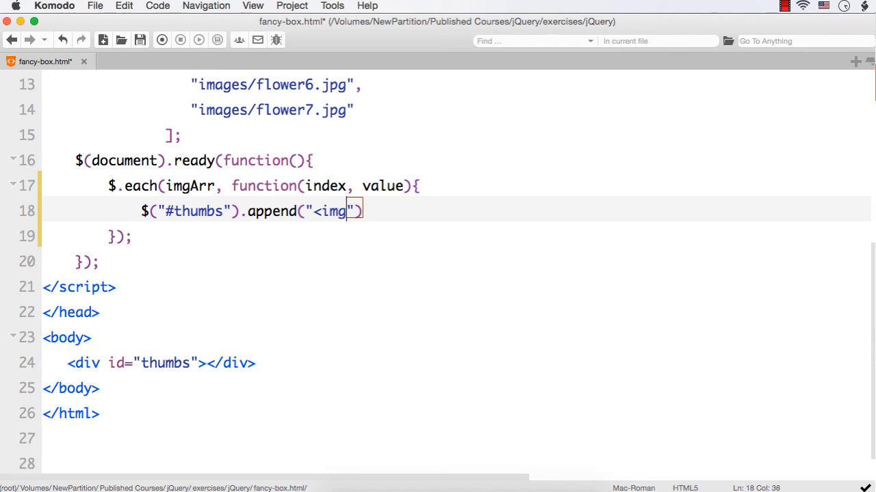
pyautogui.write('src')
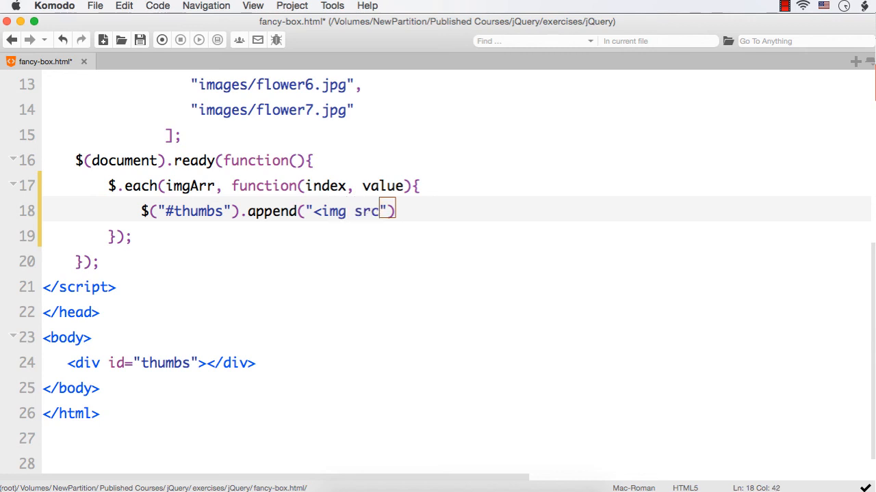
pyautogui.write("='")
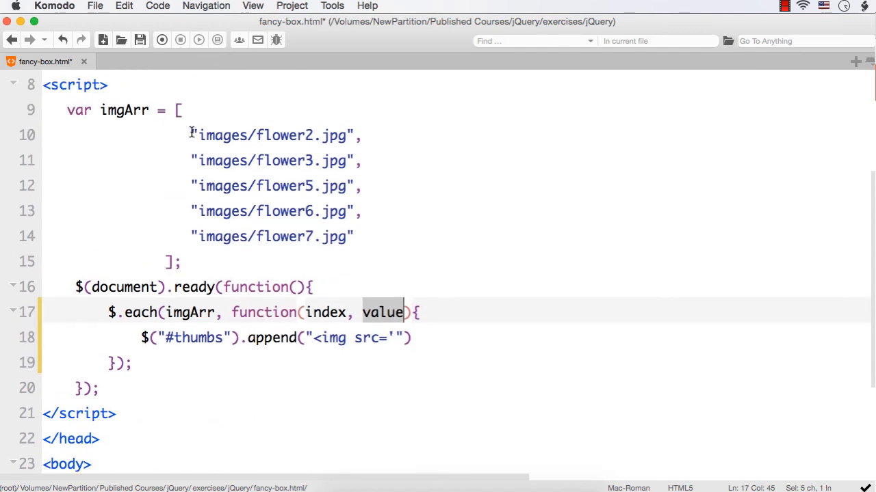
pyautogui.moveTo(140, 313)
pyautogui.write(' + ')
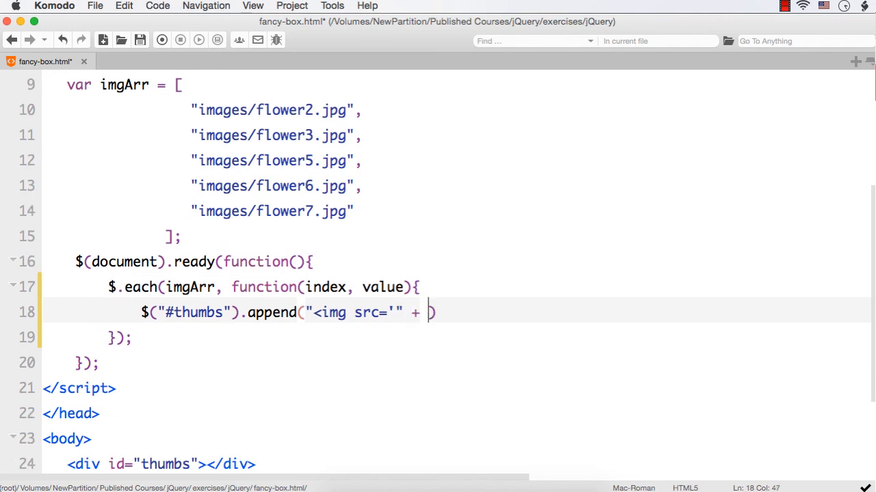
pyautogui.write('value')
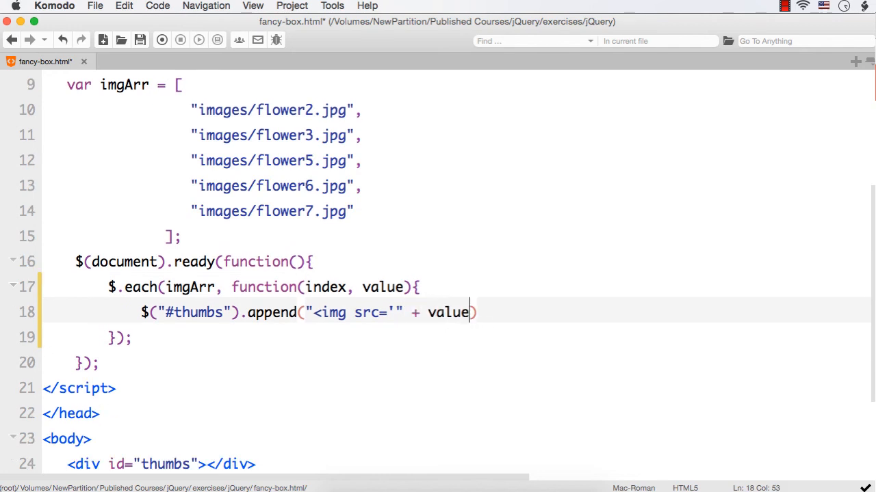
pyautogui.write('+ "')
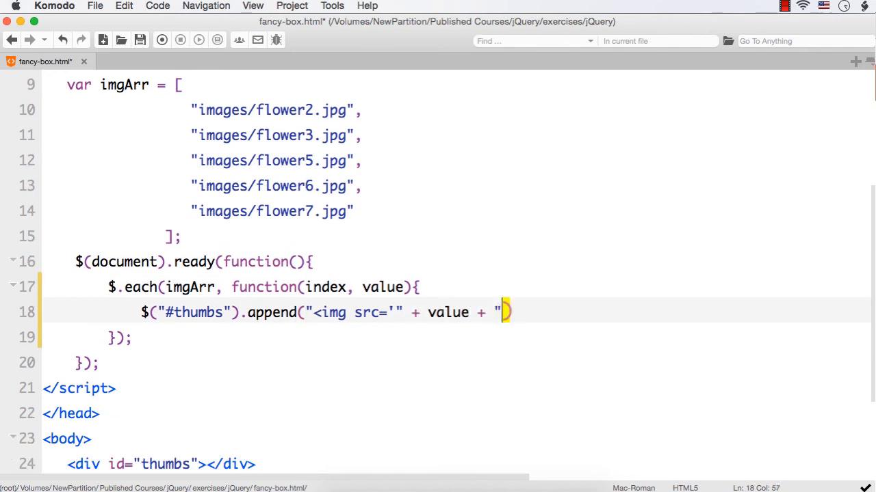
pyautogui.write("'")
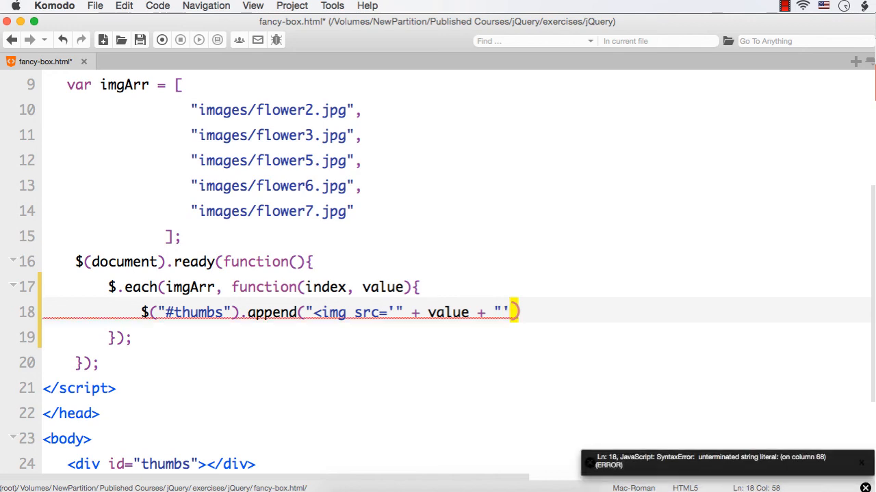
pyautogui.write(')')
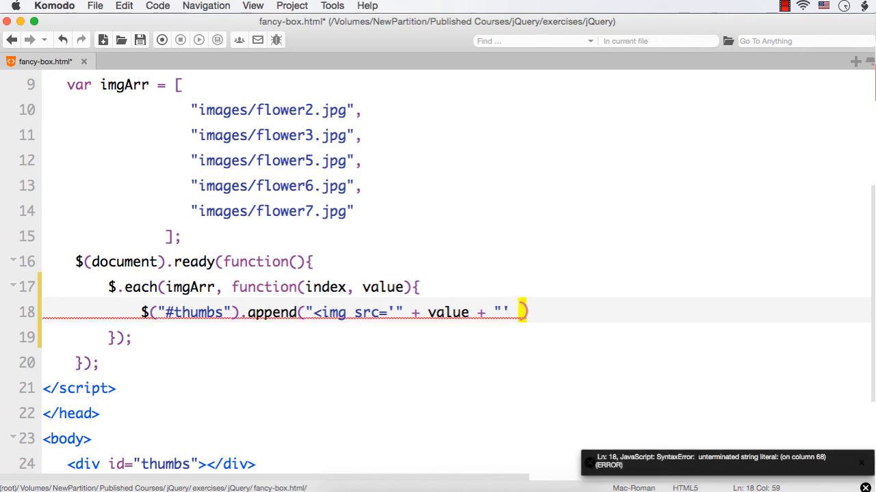
pyautogui.write('/>')
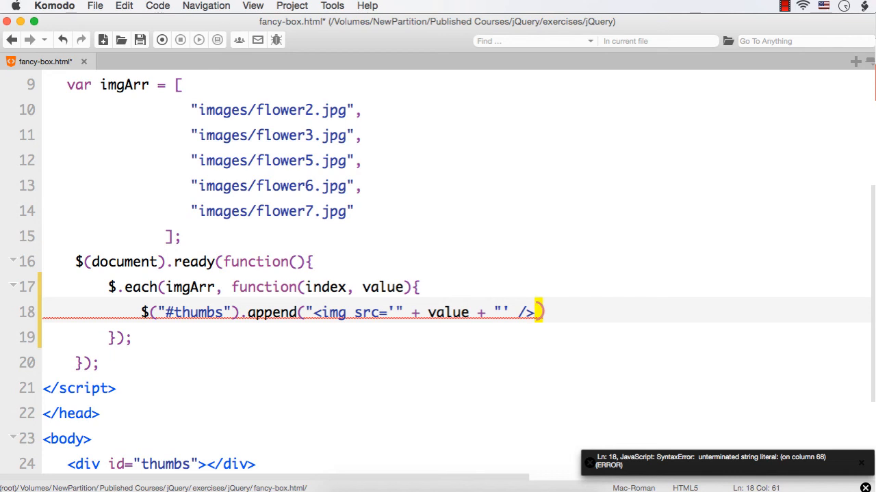
pyautogui.write('"')
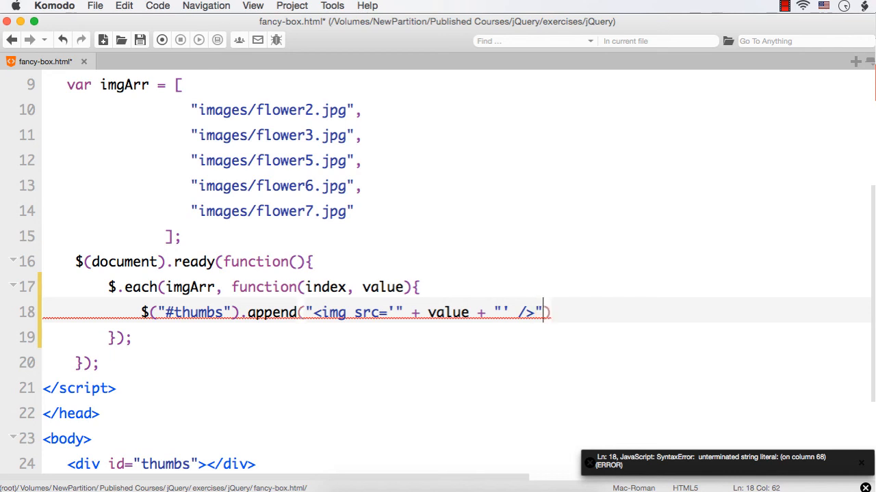
pyautogui.moveTo(557, 311)
pyautogui.write(';')
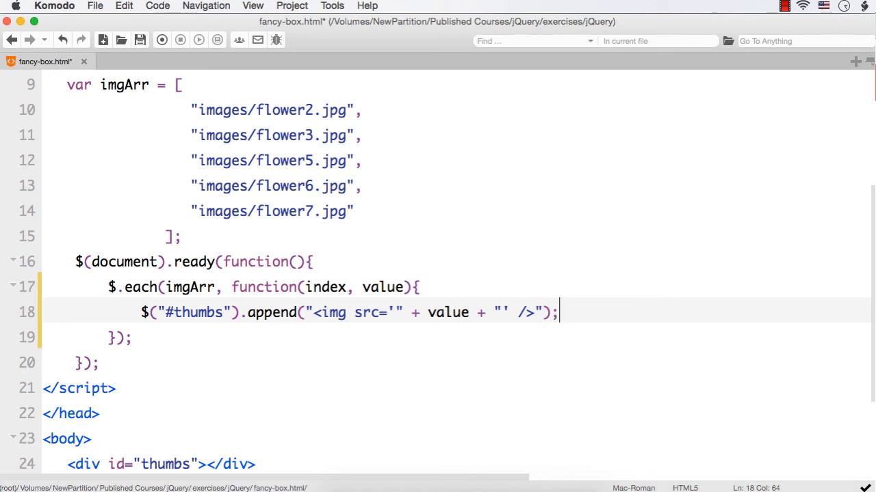
pyautogui.doubleClick(196, 313)
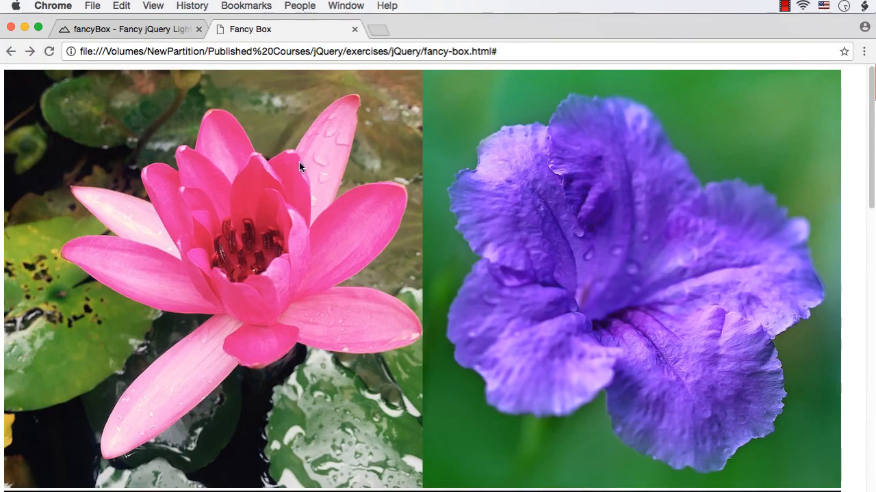
pyautogui.moveTo(297, 322)
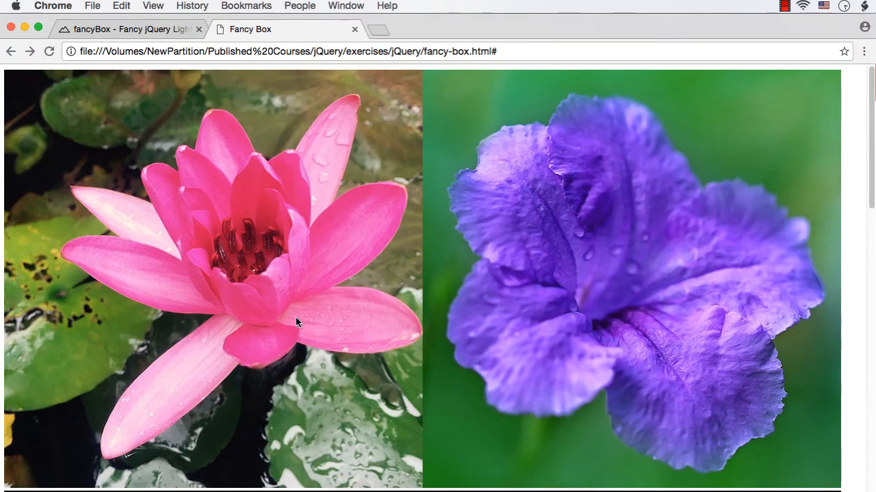
# Scroll down the Fancy Box page in Chrome to see more flower images
pyautogui.scroll(-3)
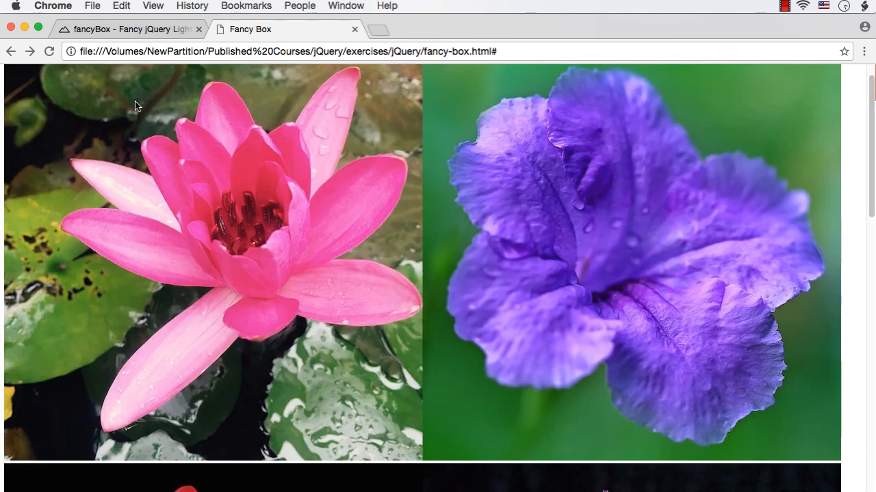
pyautogui.moveTo(9, 196)
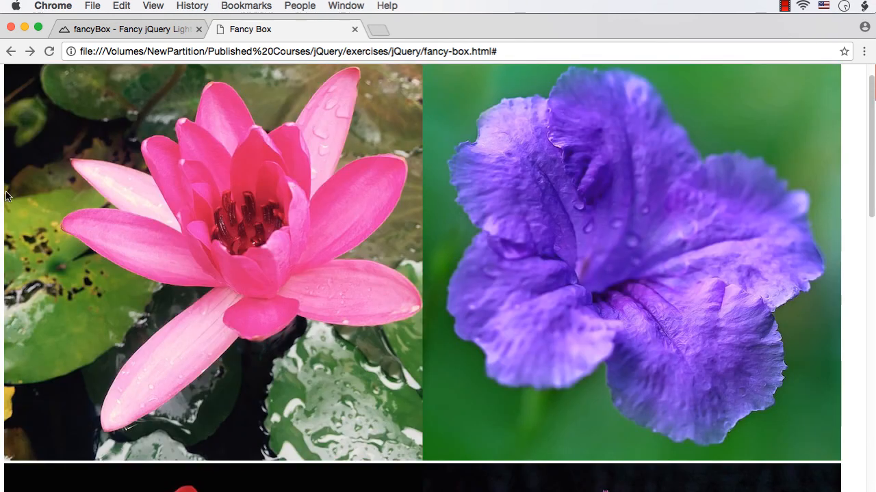
pyautogui.moveTo(120, 276)
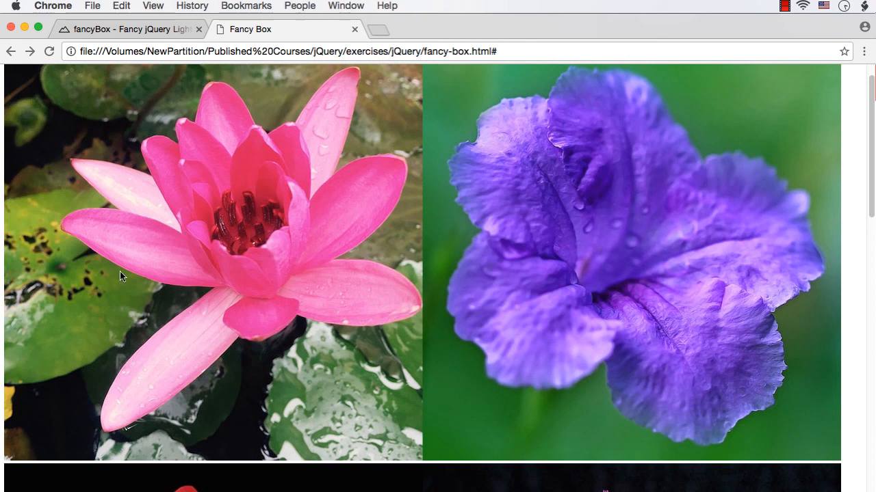
pyautogui.moveTo(476, 337)
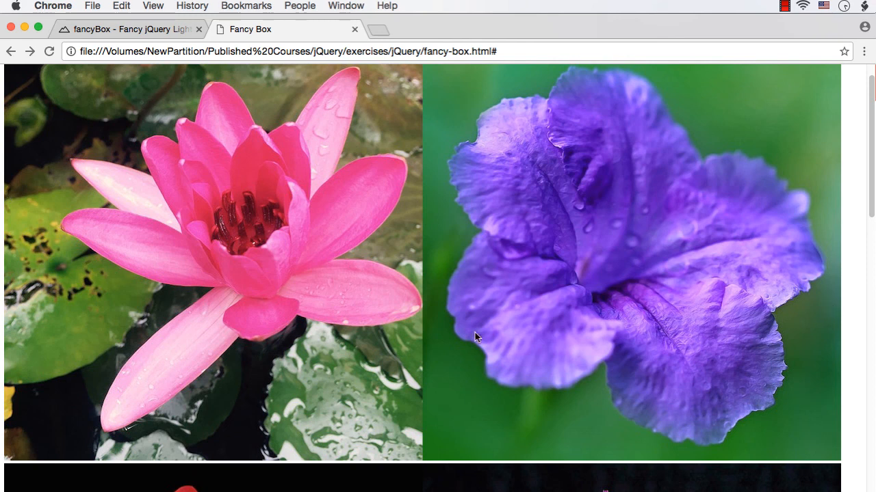
pyautogui.moveTo(441, 383)
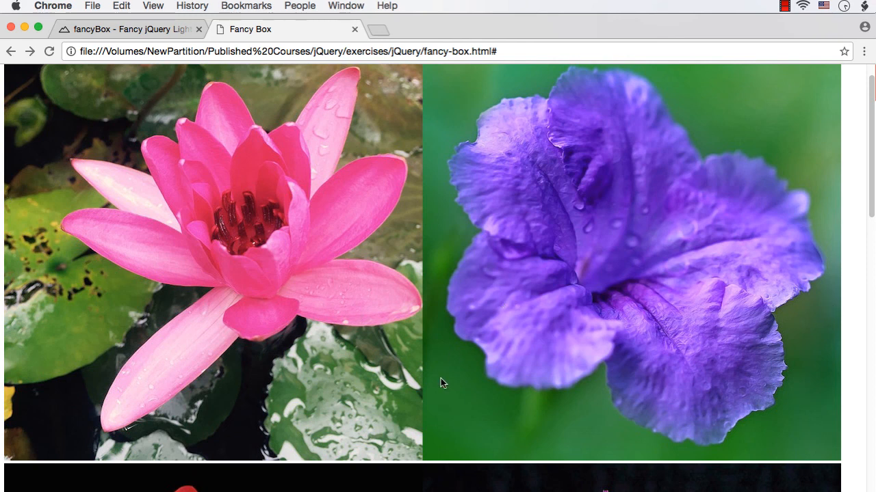